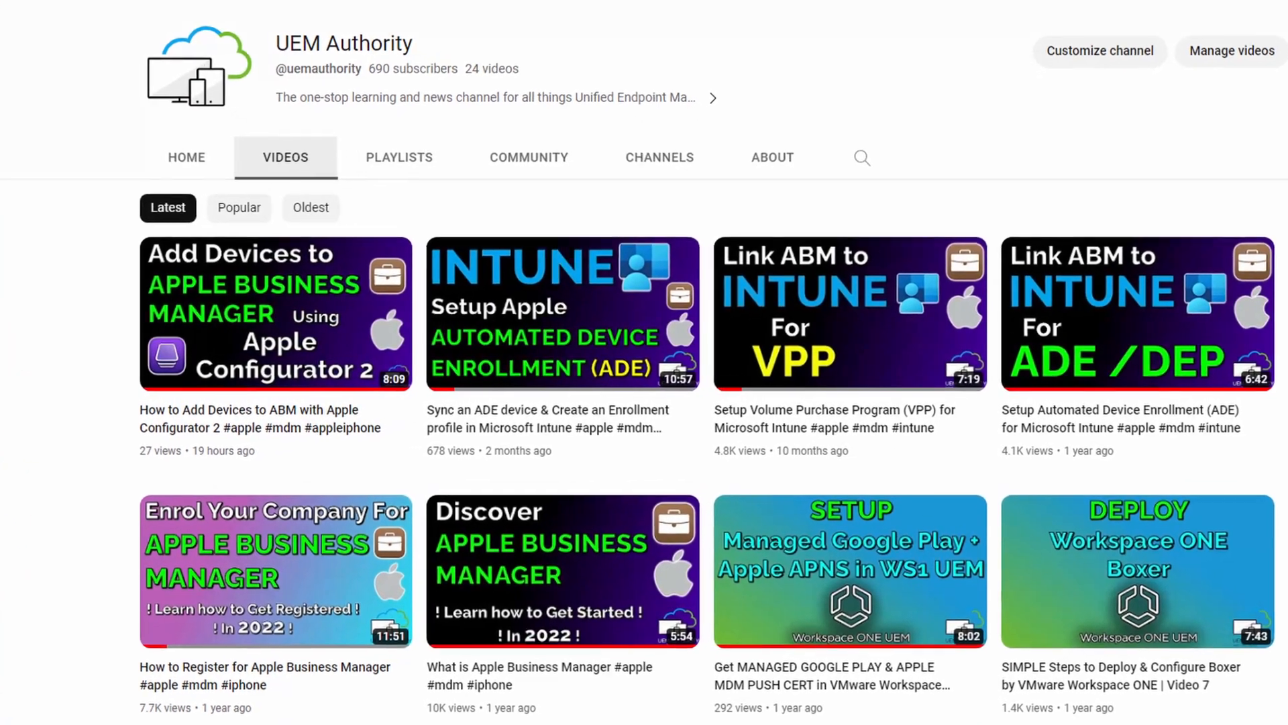
- Scroll through the page and select the Intune admin center web address
scroll("down", 3)
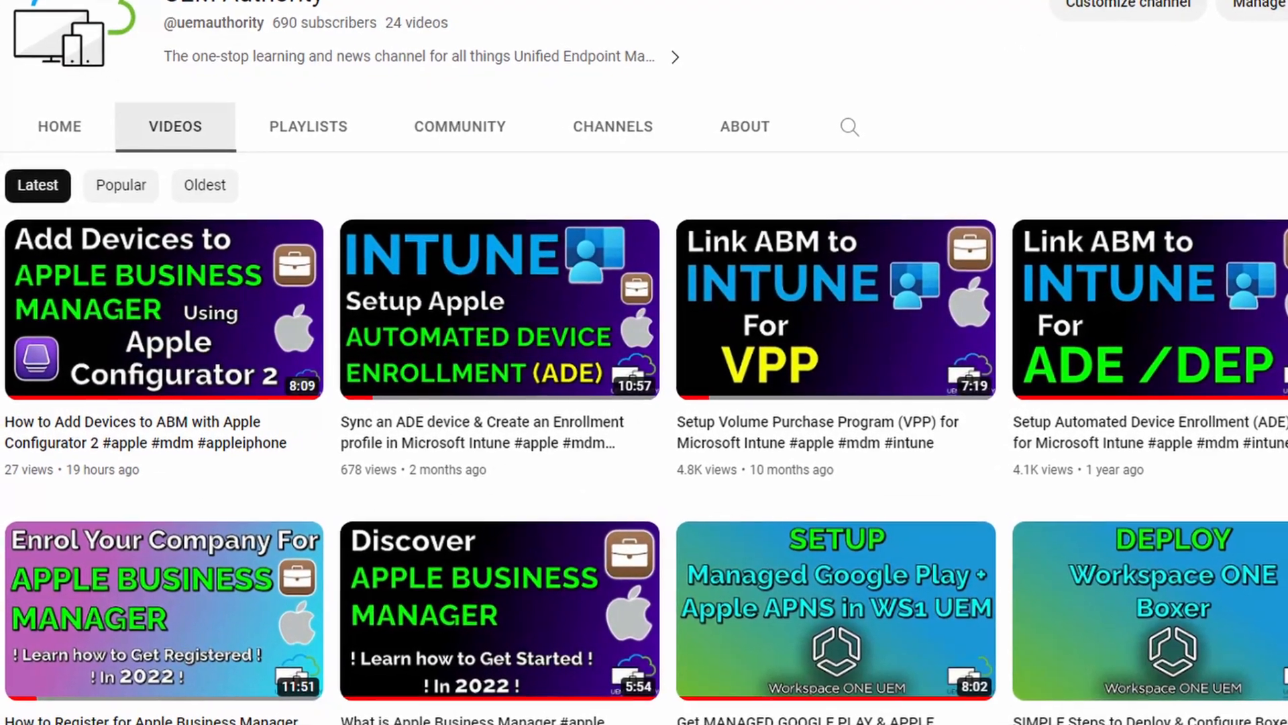
scroll("down", 3)
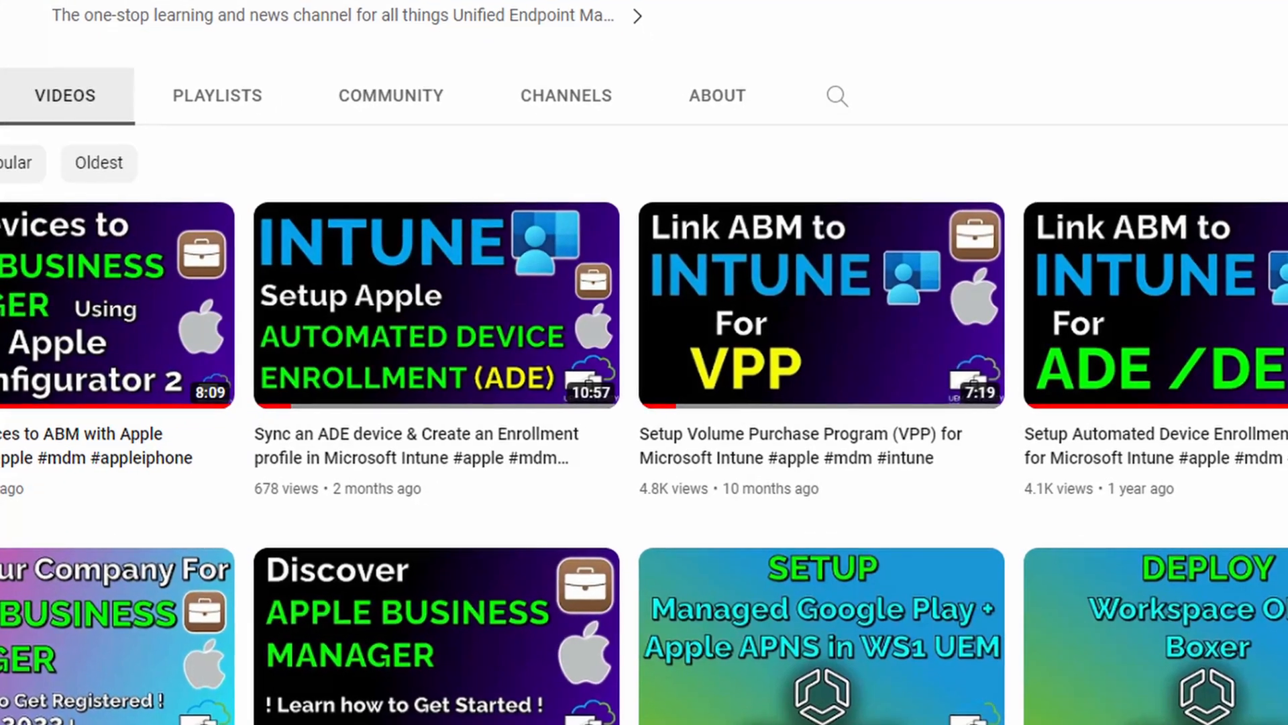
scroll("down", 3)
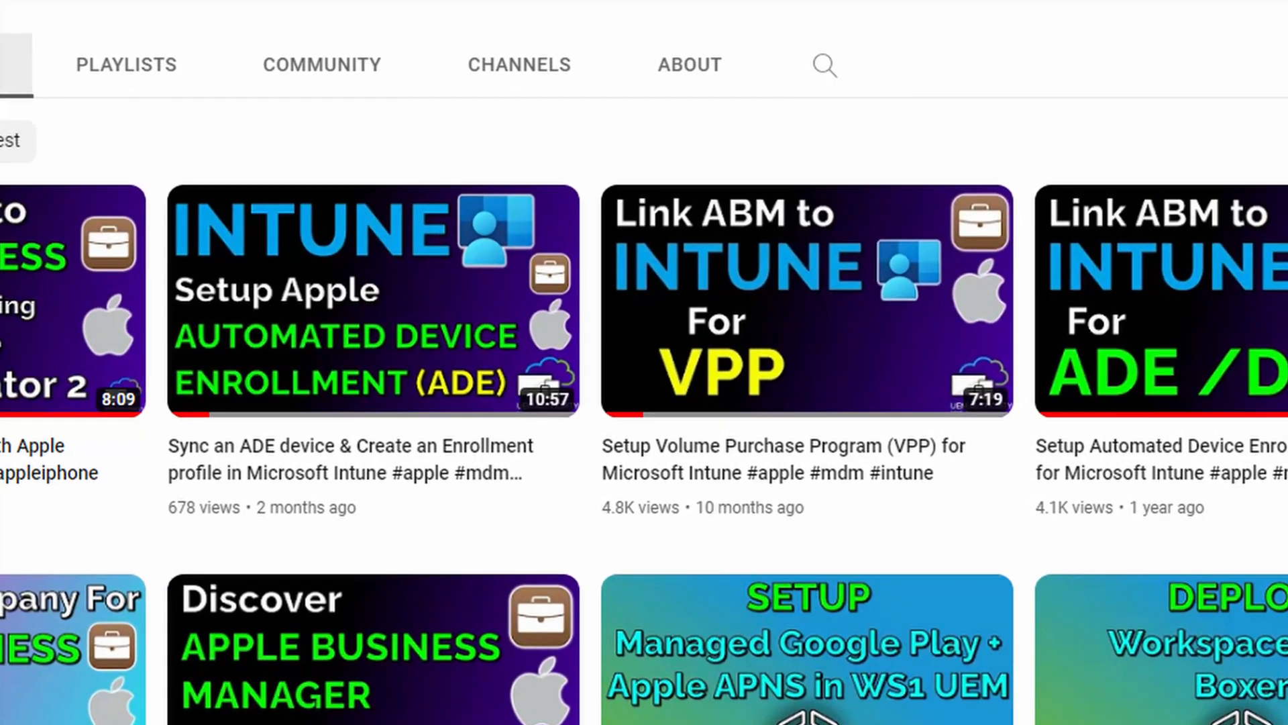
scroll("down", 3)
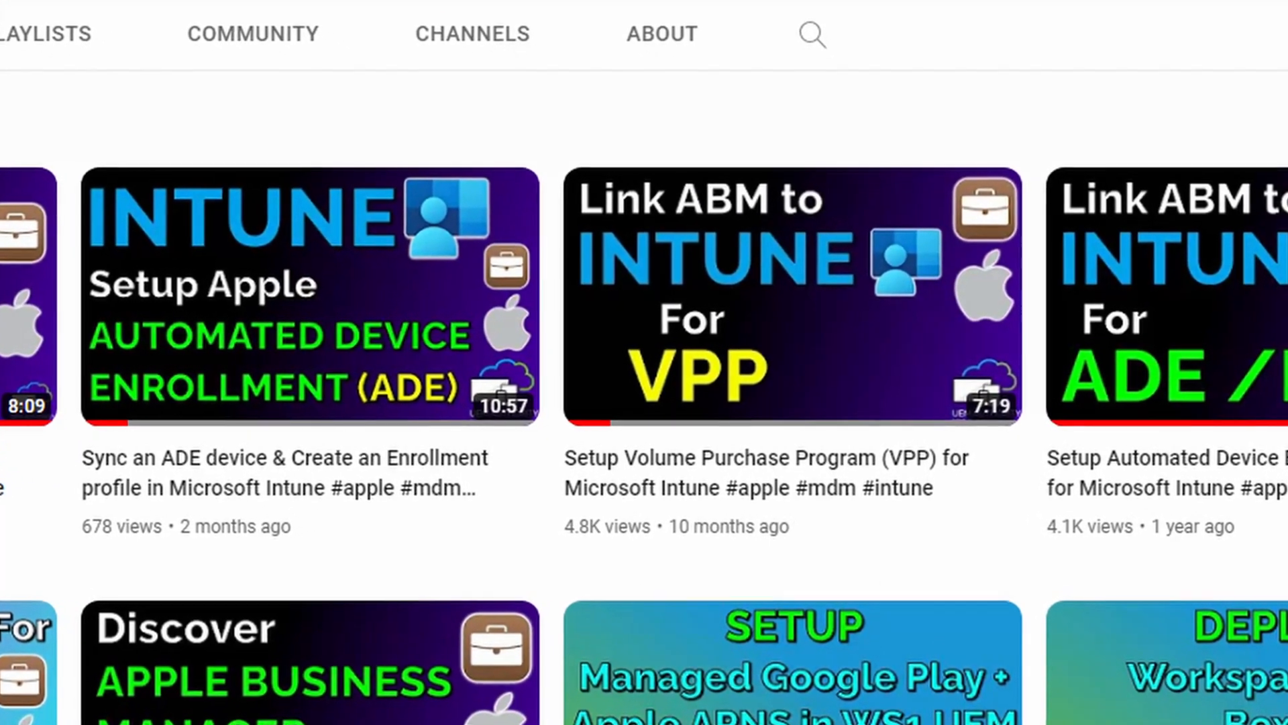
scroll("down", 3)
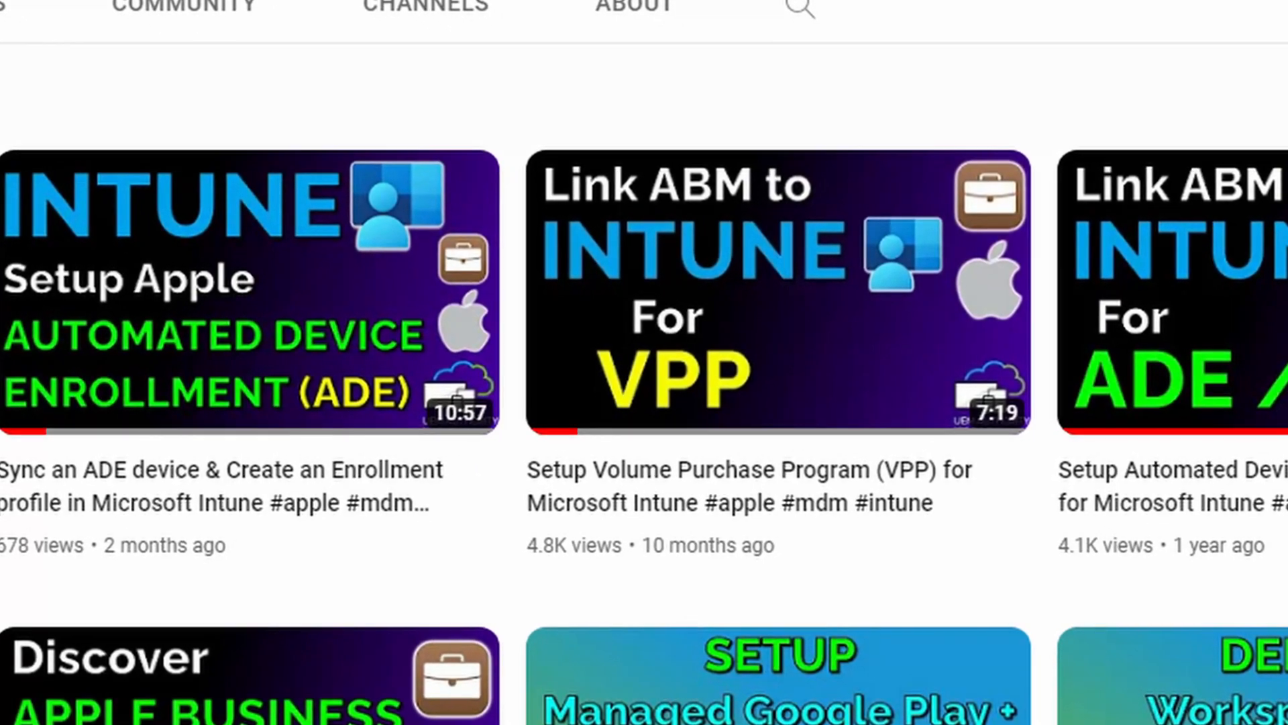
scroll("down", 3)
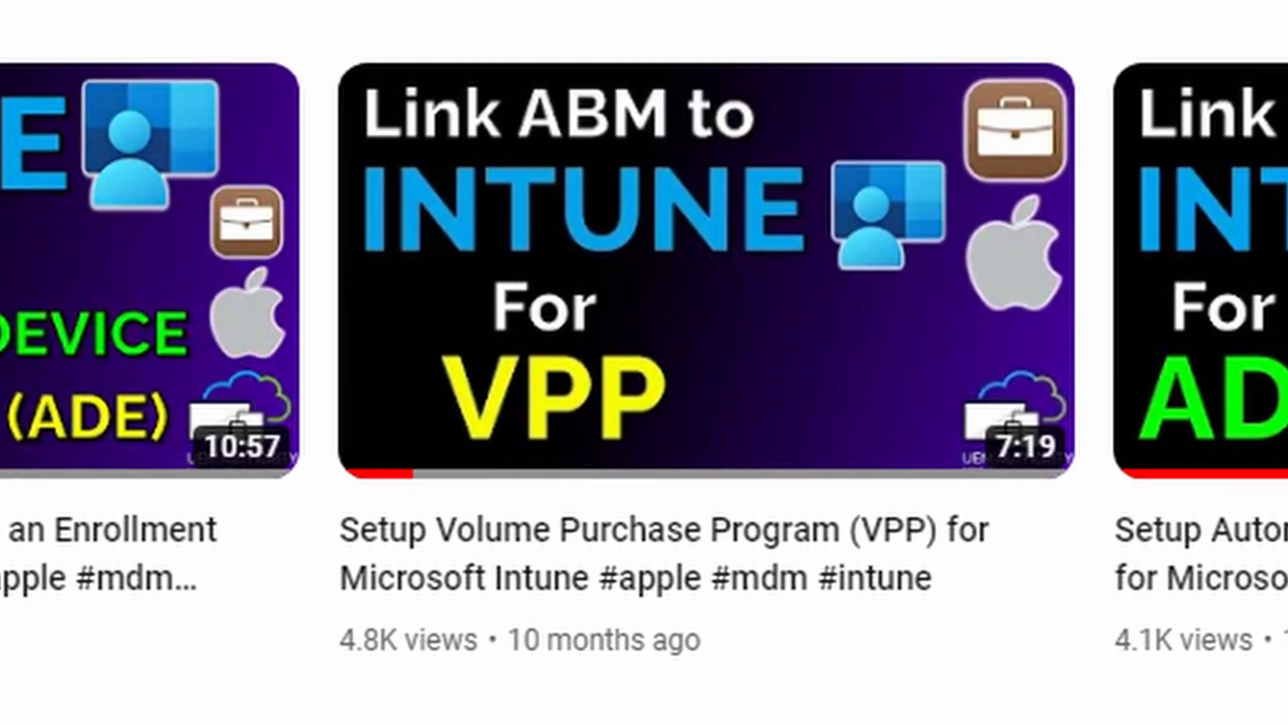
scroll("down", 3)
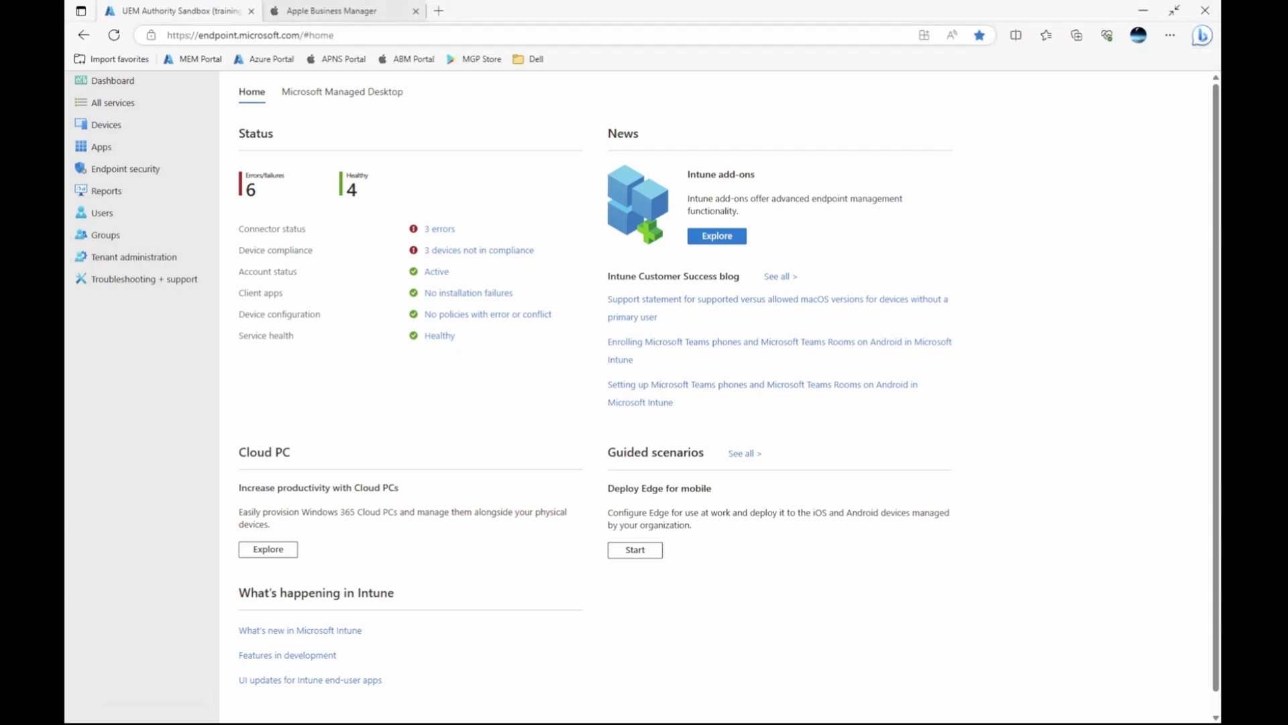
left_click(250, 34)
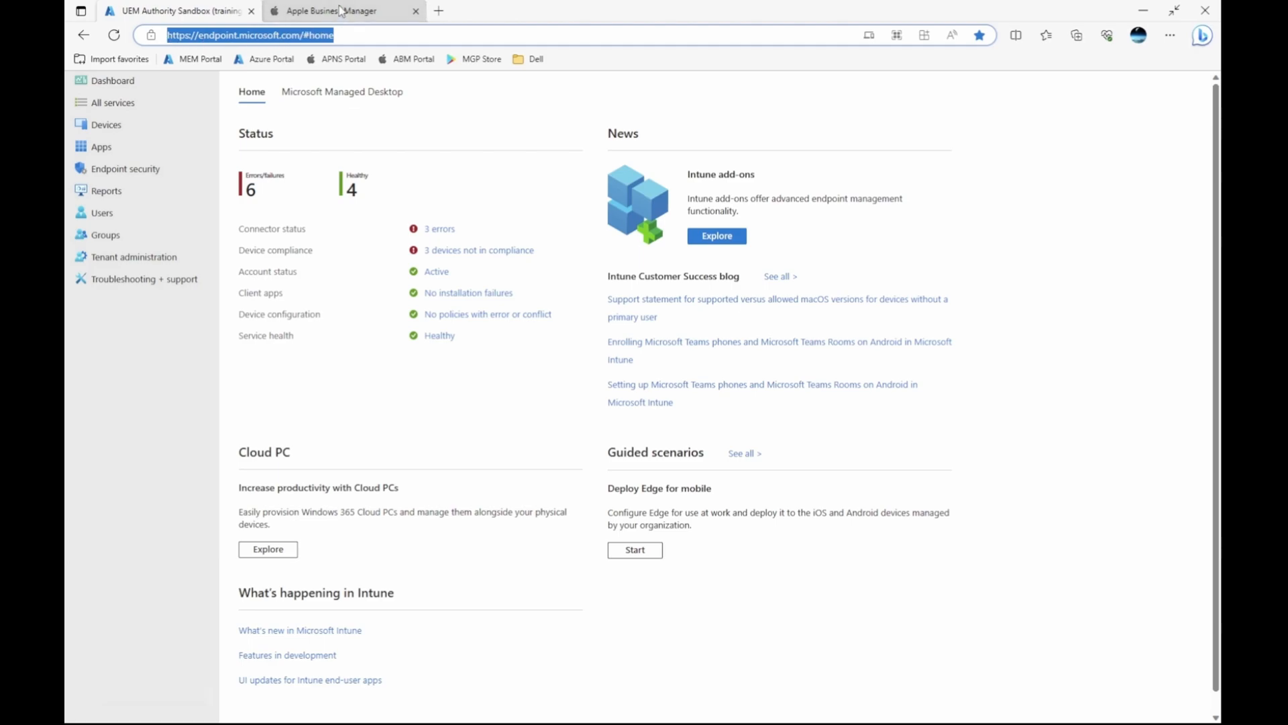
left_click(333, 10)
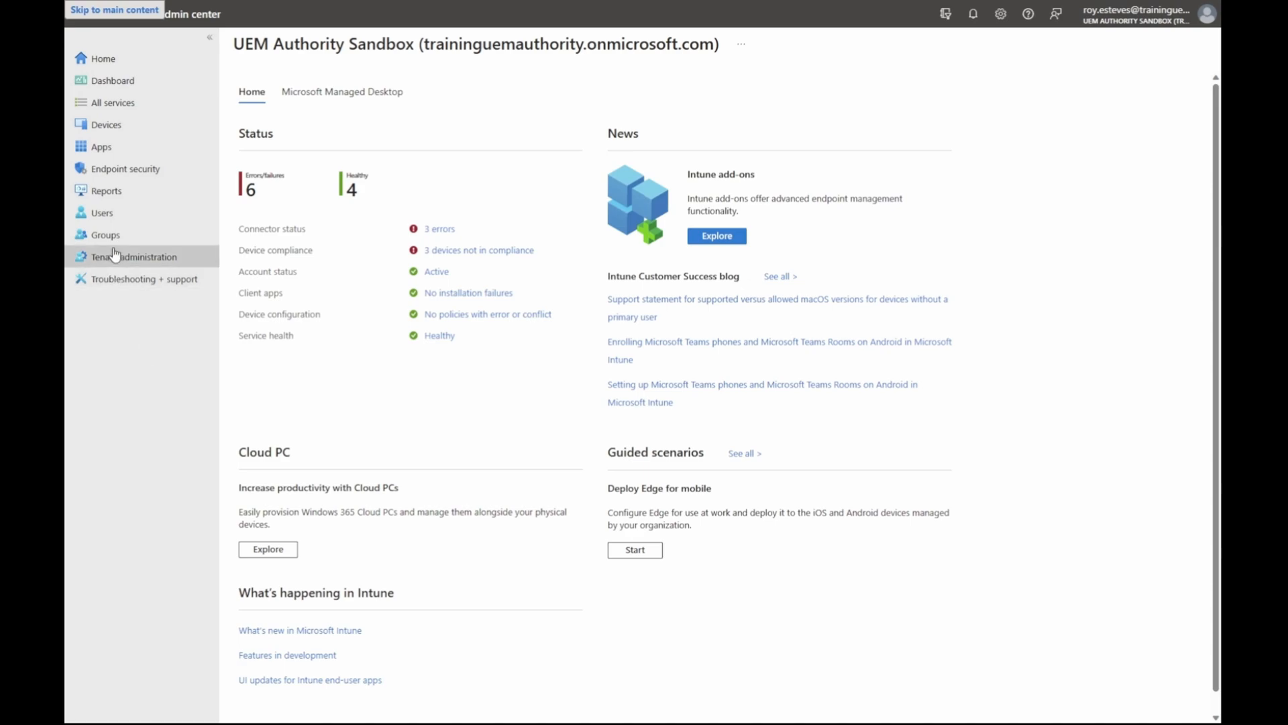
- Review the UEM Authority VPP Token under Tenant administration's Apple VPP Tokens
left_click(135, 256)
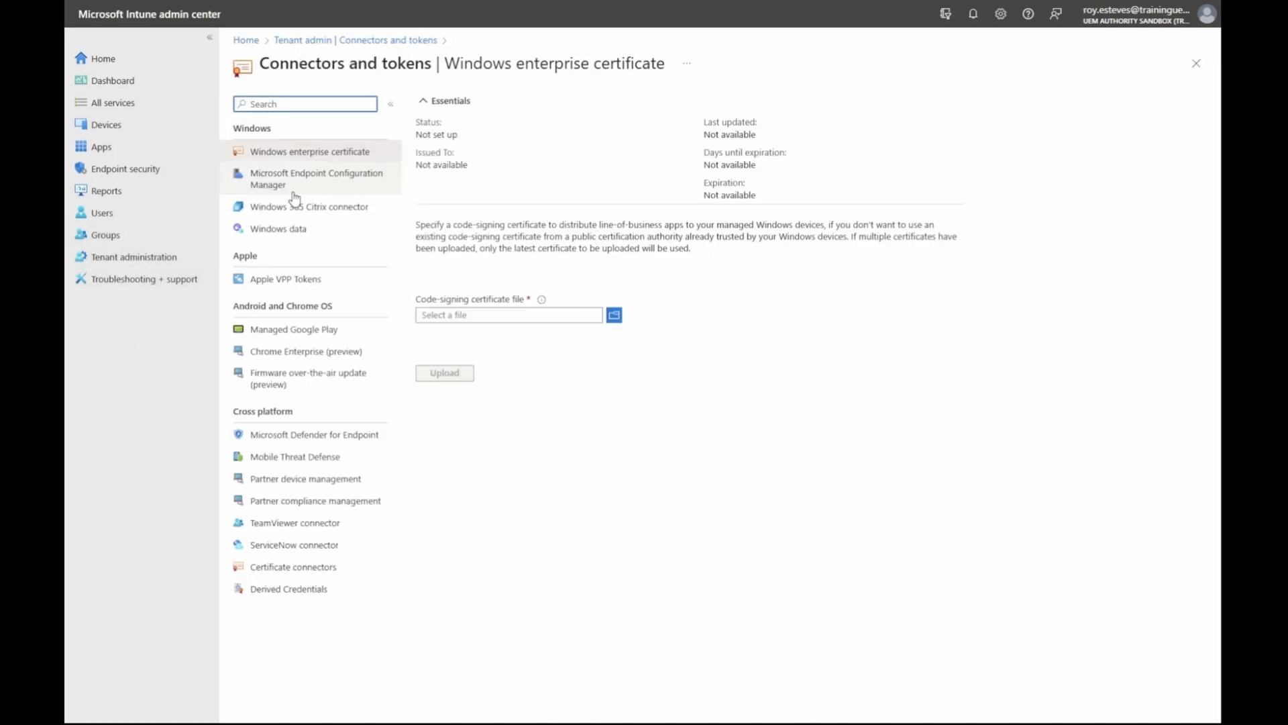
left_click(285, 278)
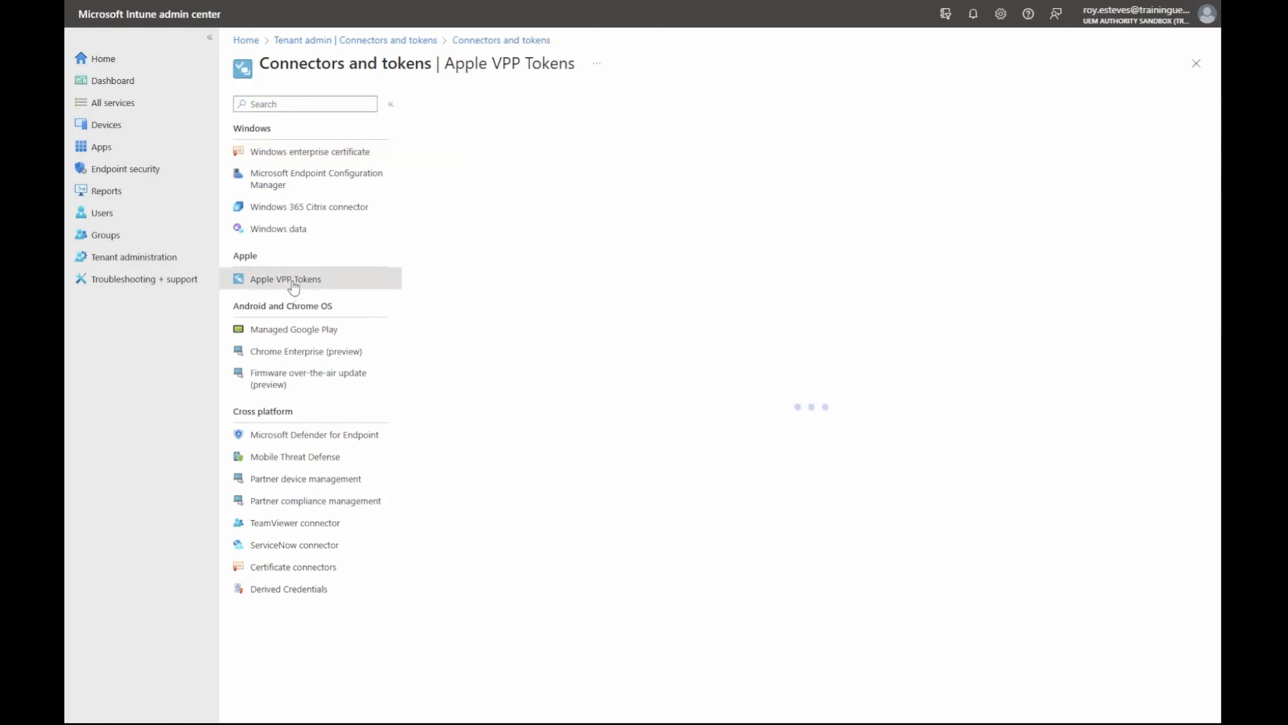
left_click(285, 279)
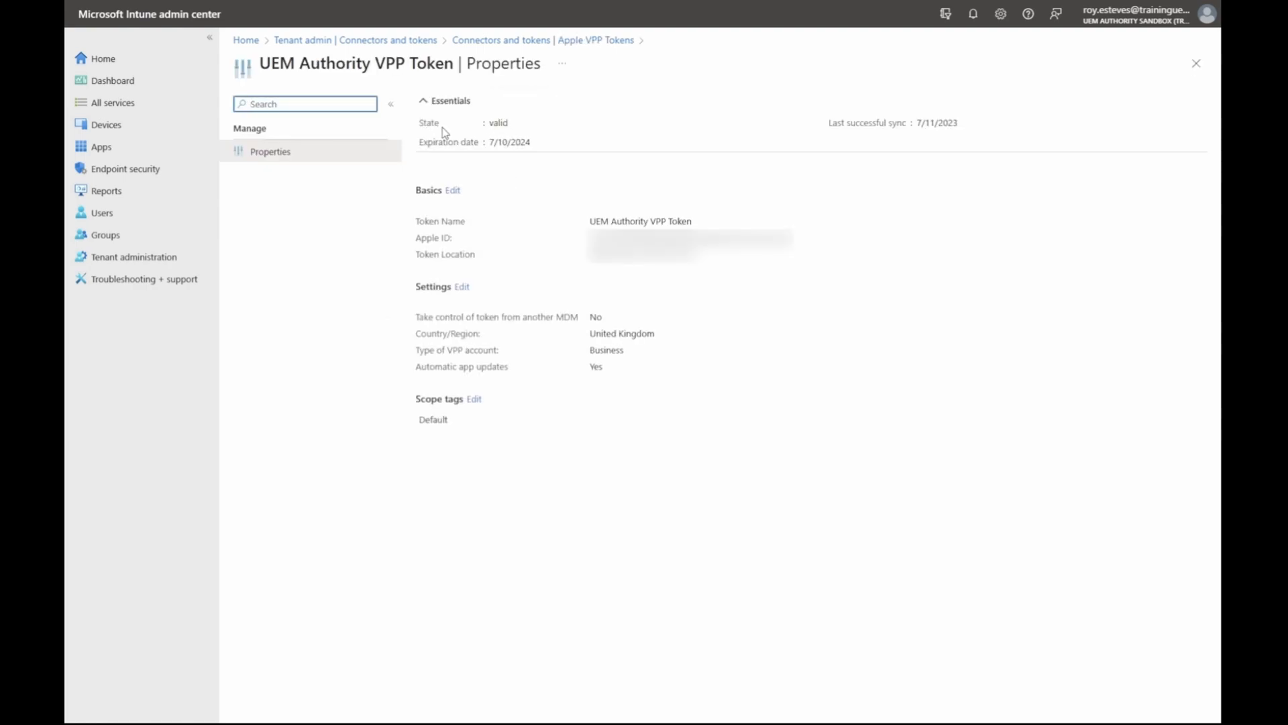
left_click(333, 11)
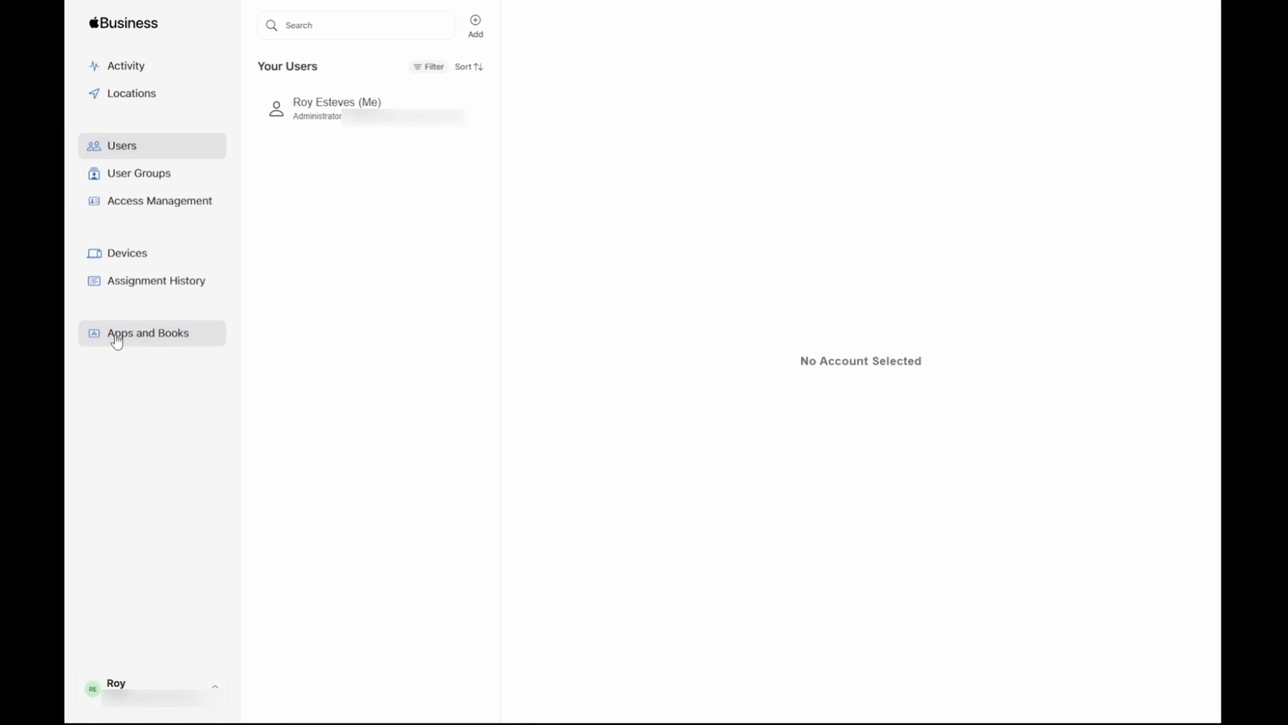
- Search Apple Business Manager's Apps and Books catalogue for 'outl'
left_click(148, 333)
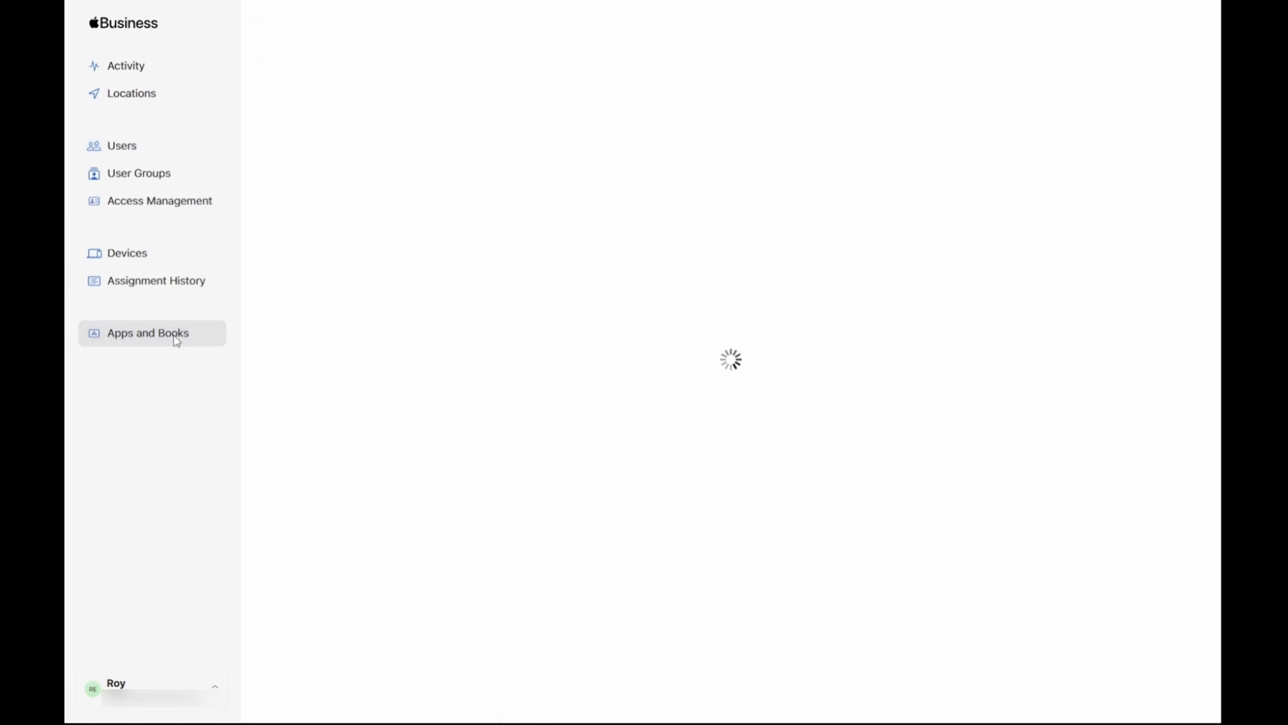
left_click(147, 333)
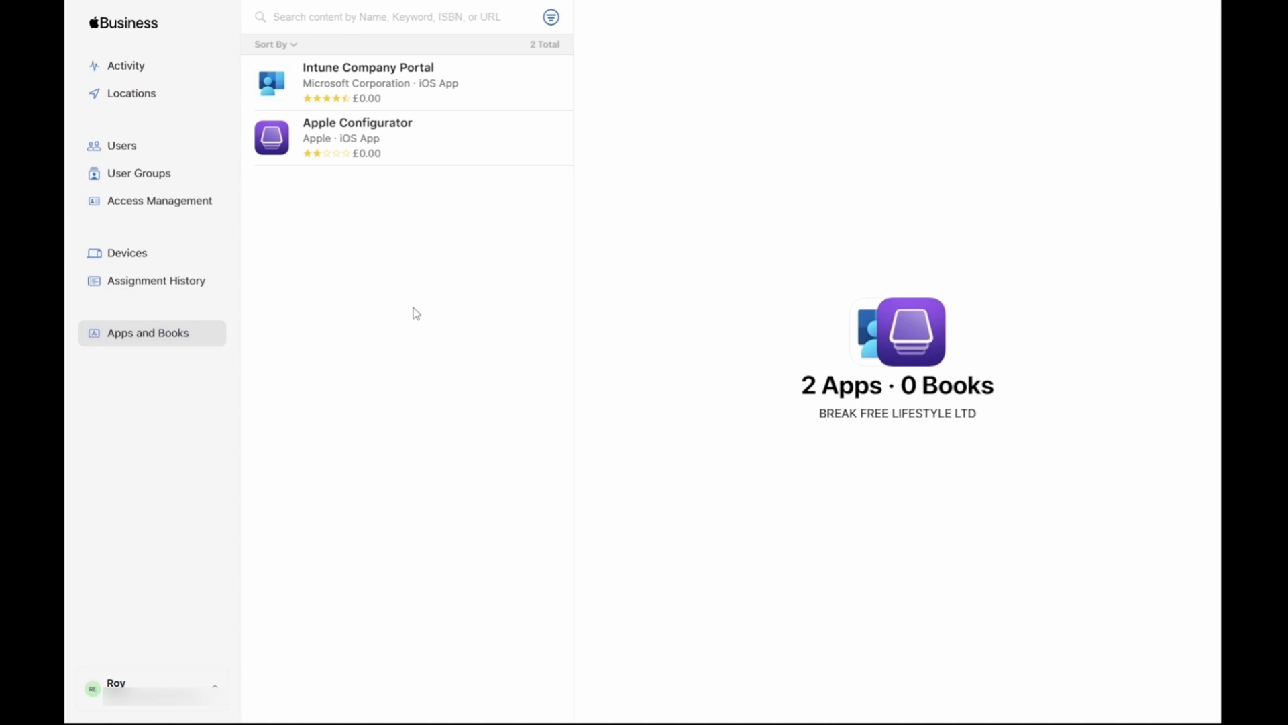
left_click(403, 16)
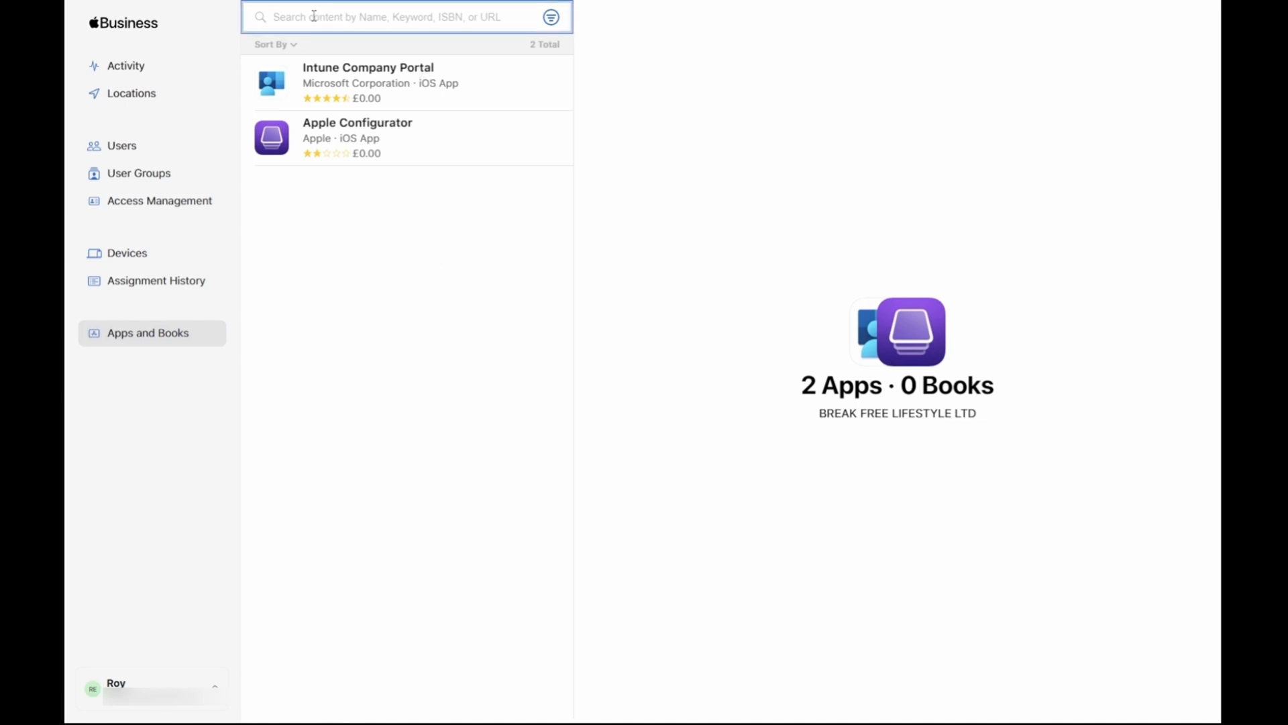
type("outlook")
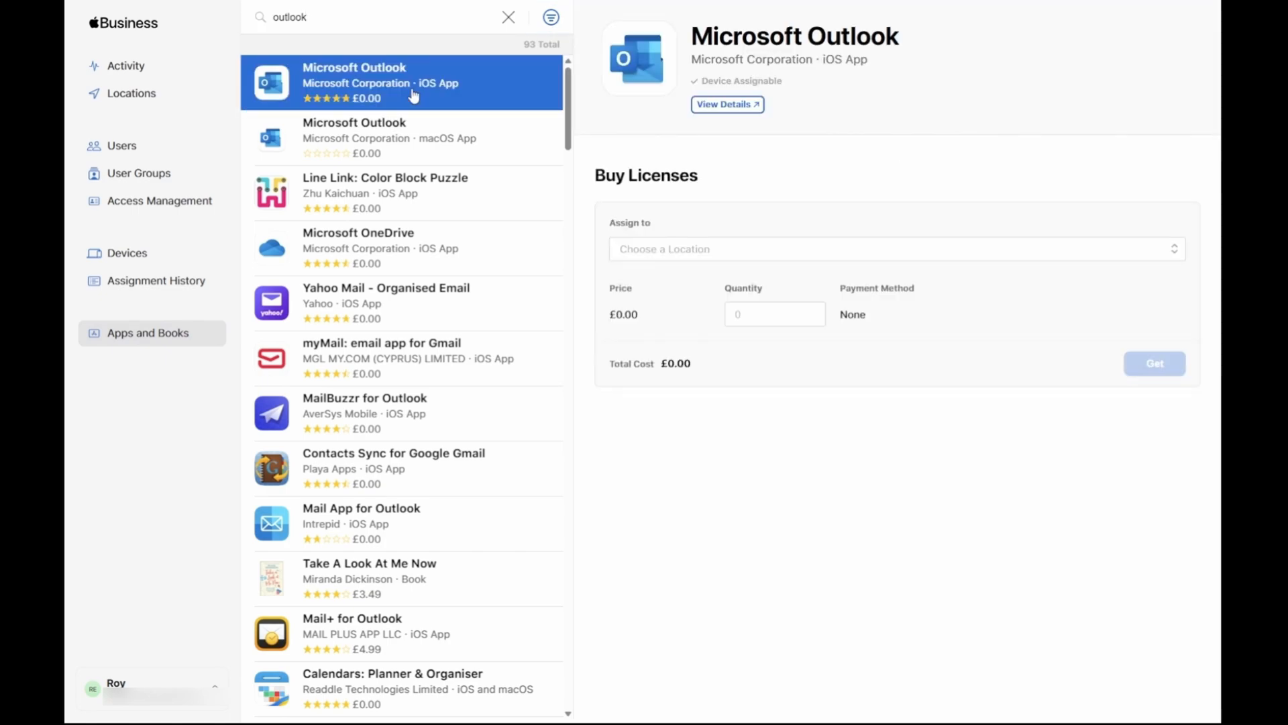
mouse_move(756, 248)
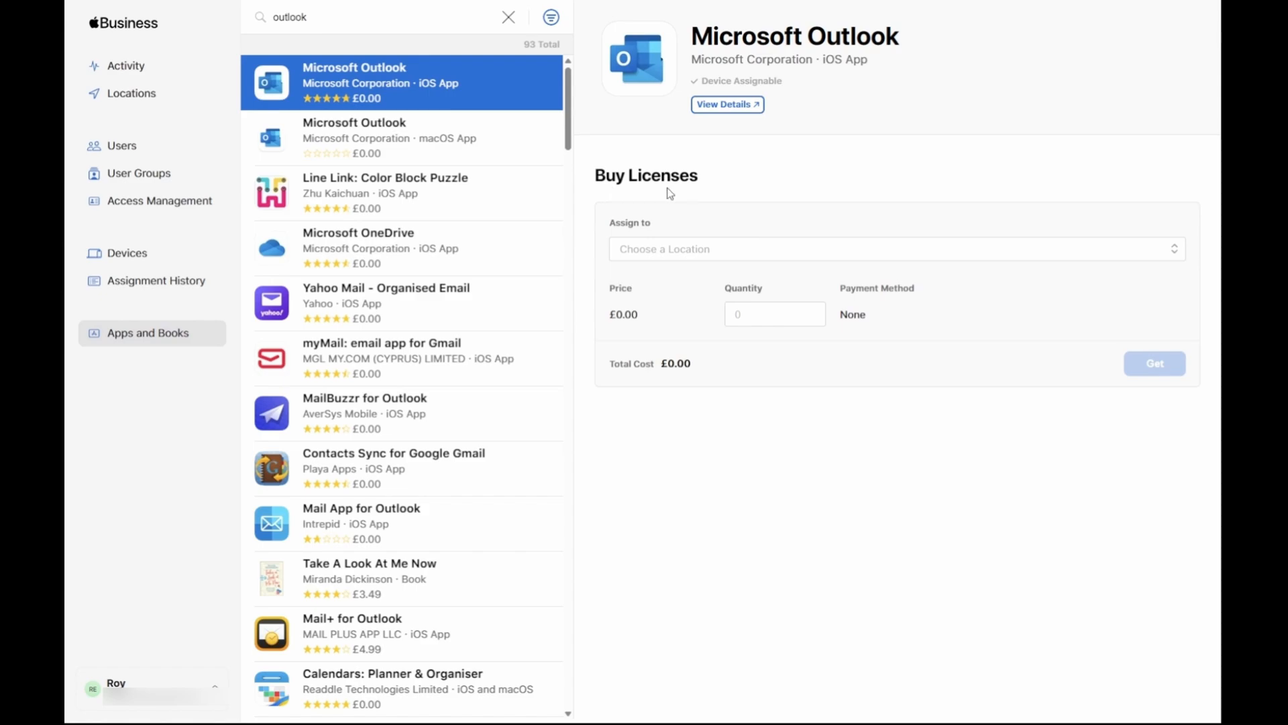
mouse_move(709, 253)
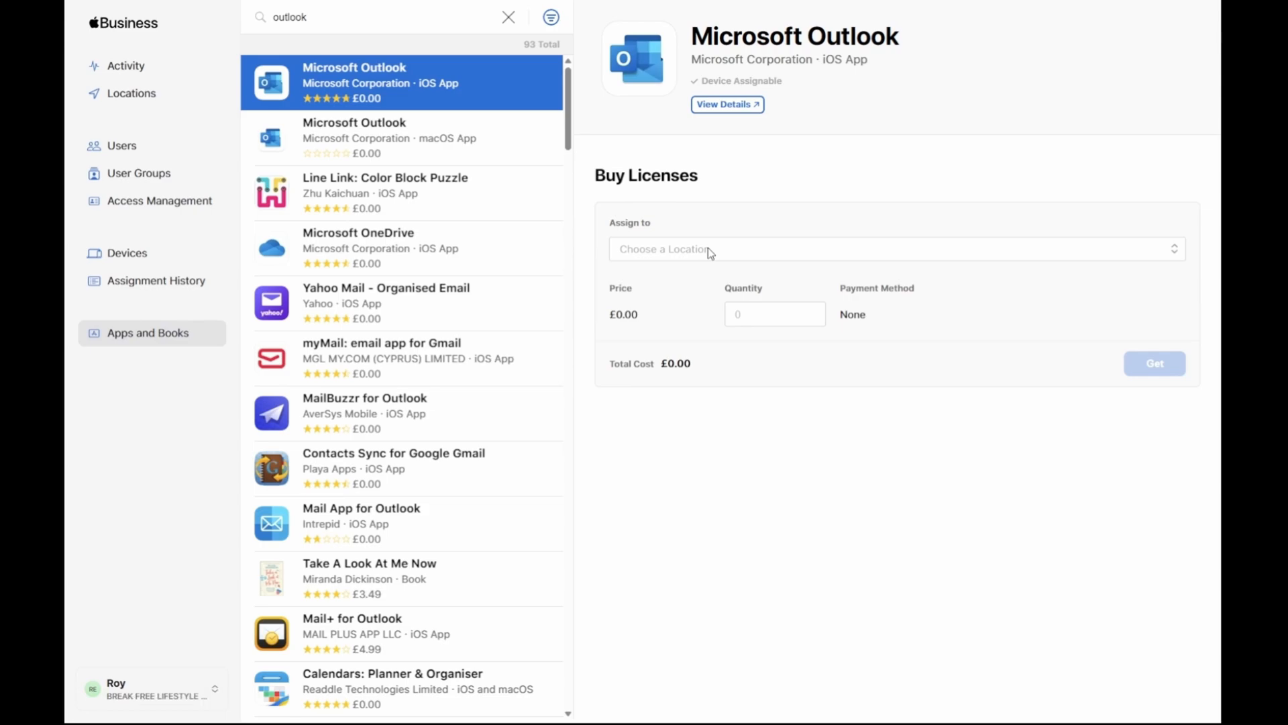
- Get 10 Microsoft Outlook iOS licences assigned to the organisation's location
left_click(896, 249)
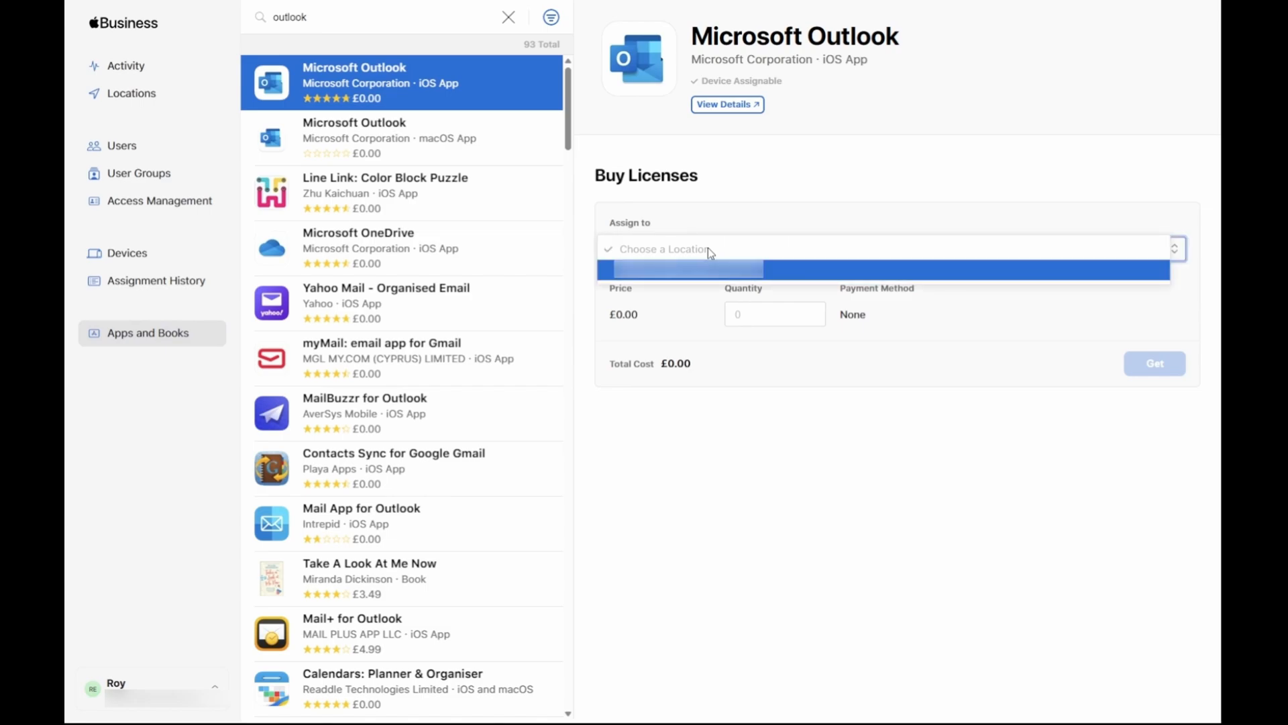
mouse_move(703, 281)
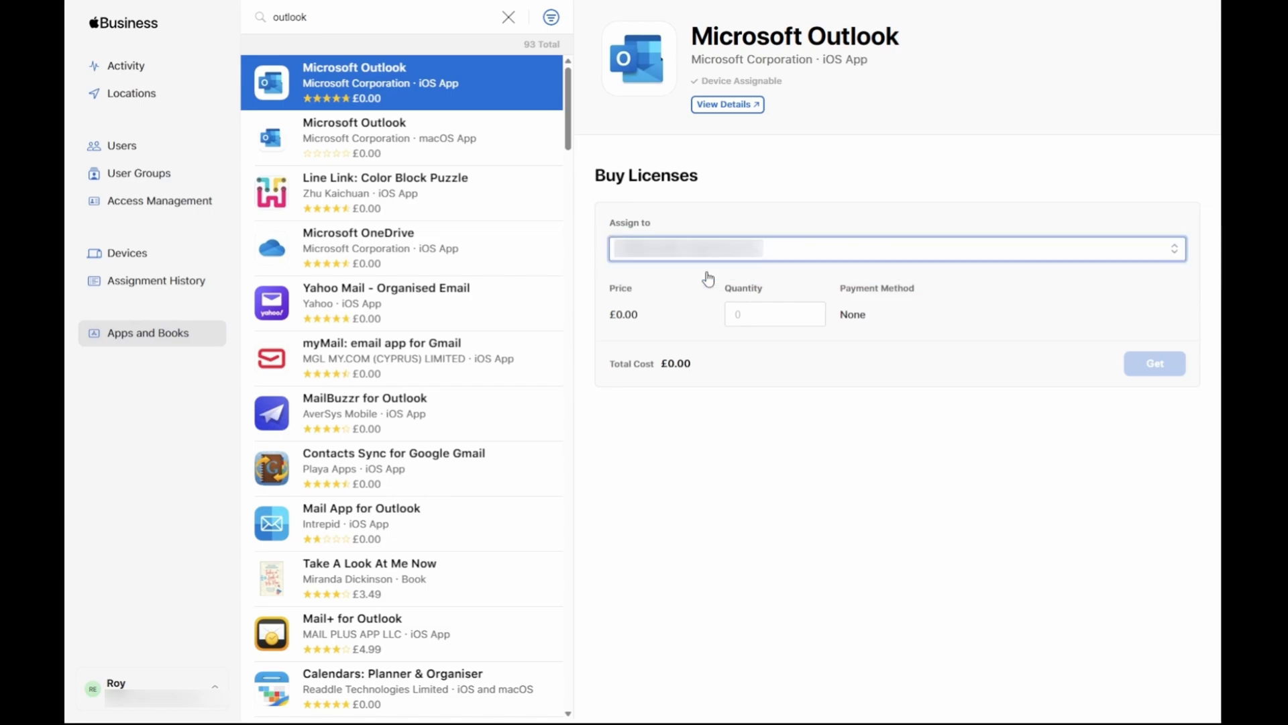
left_click(773, 314)
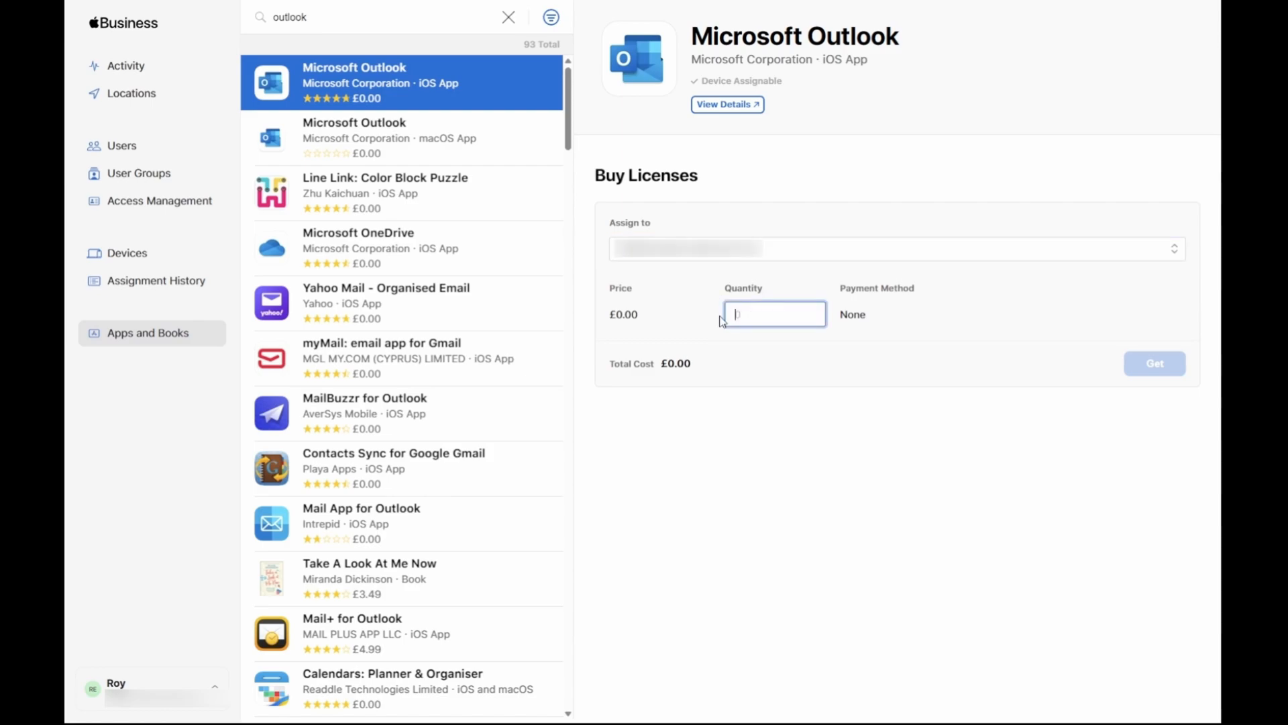
type("10")
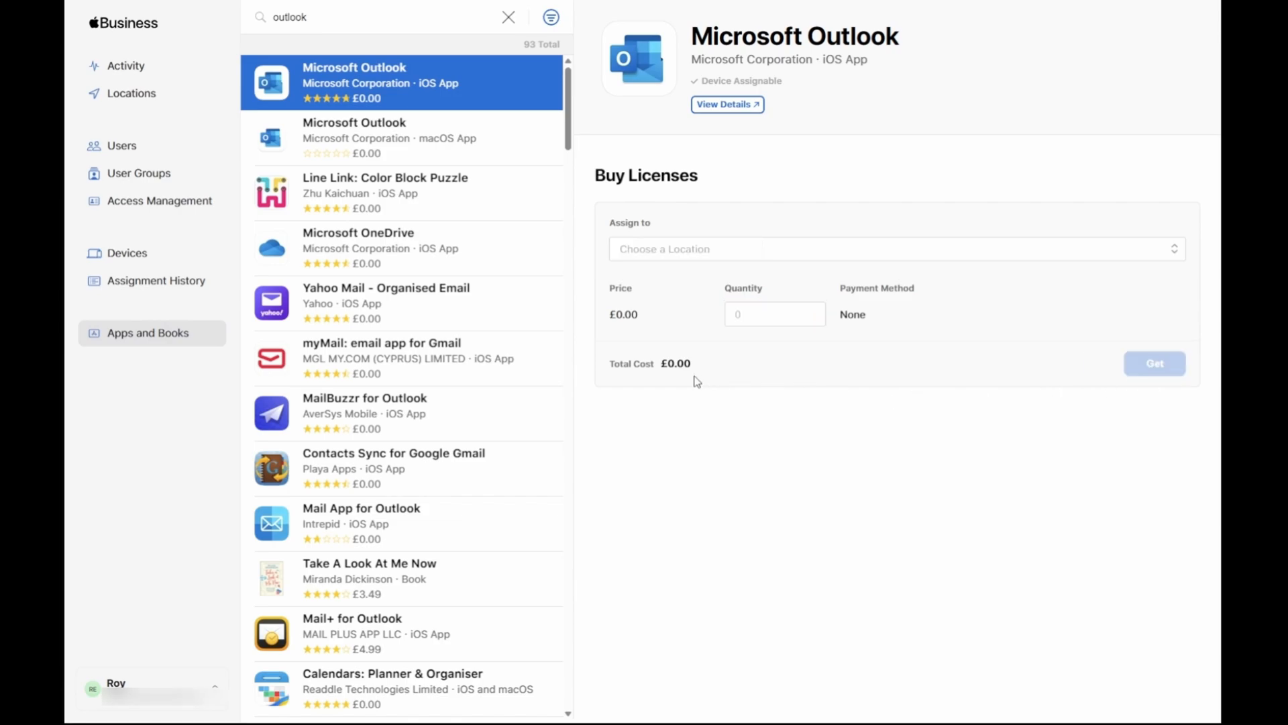
- Clear the search and view Microsoft Outlook's licences: 10 available, none in use
left_click(509, 16)
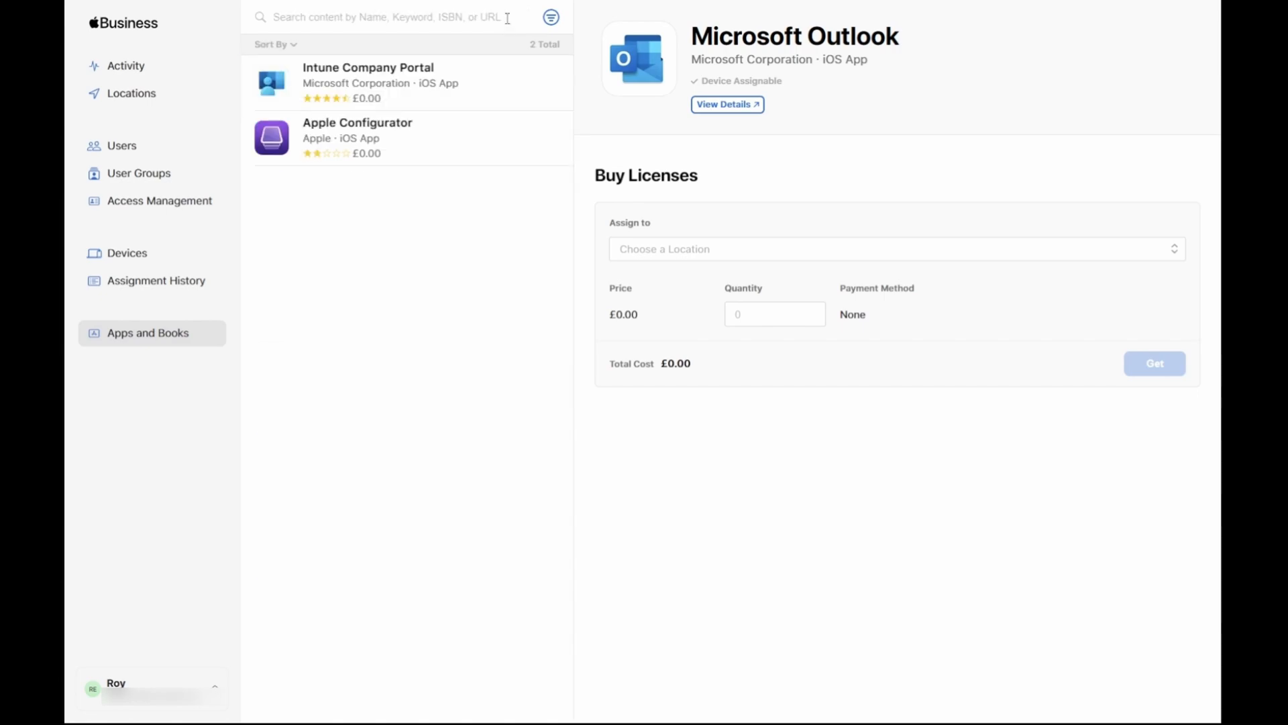
left_click(386, 82)
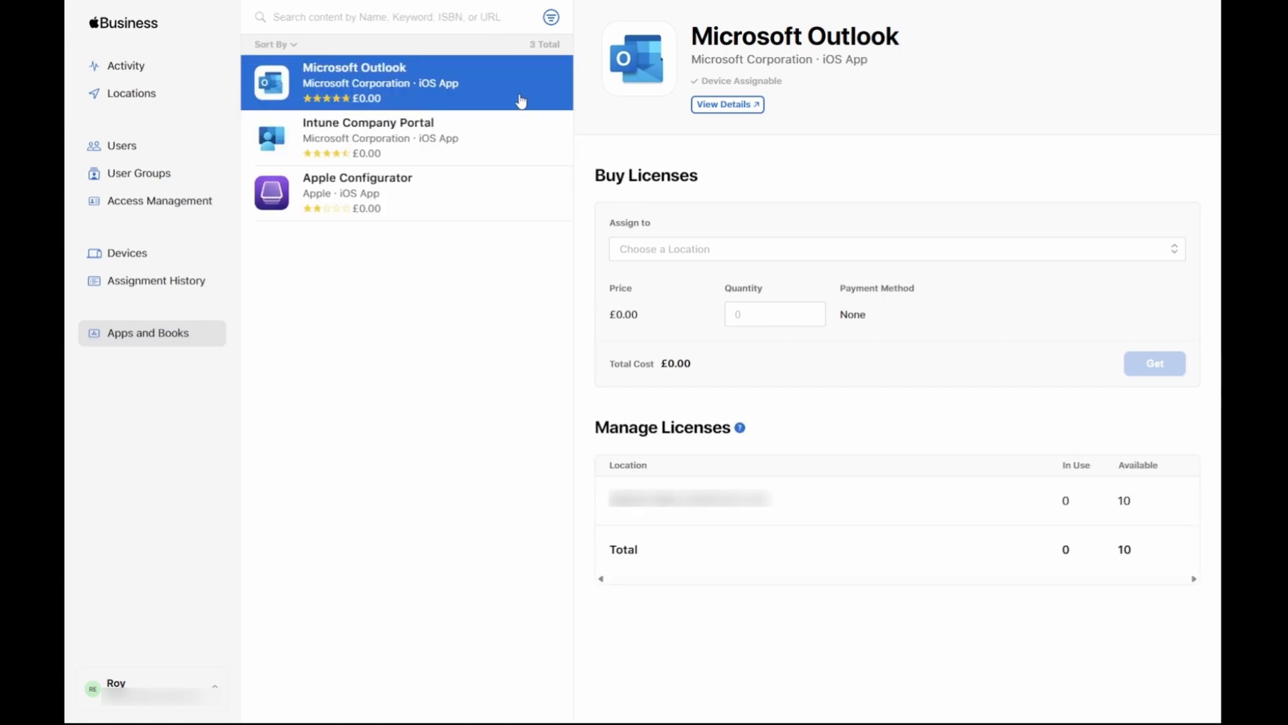
mouse_move(323, 98)
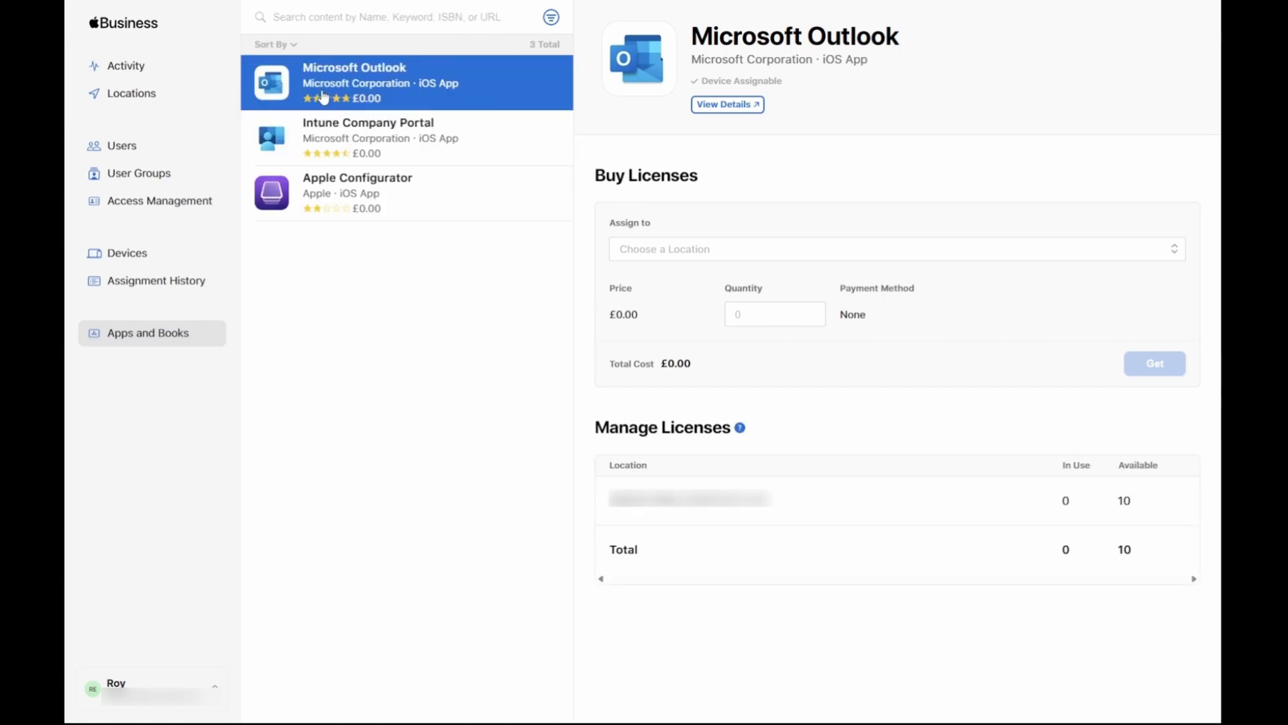
mouse_move(662, 403)
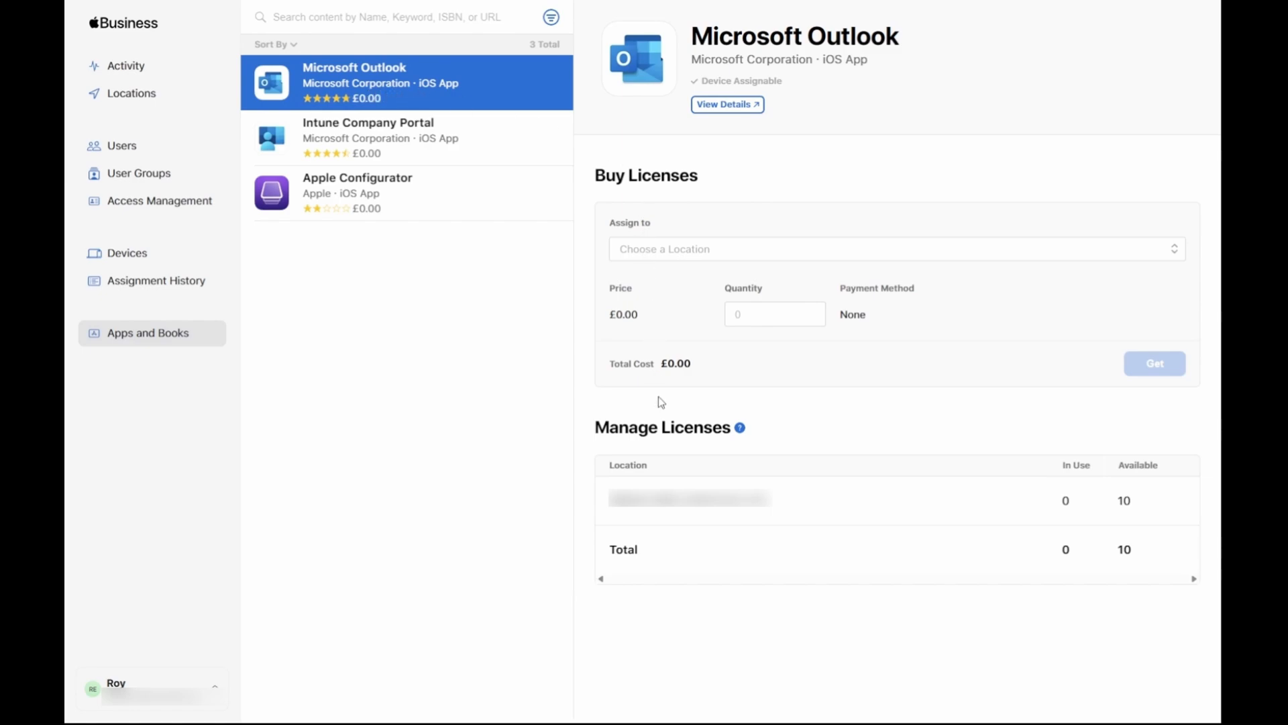
mouse_move(644, 441)
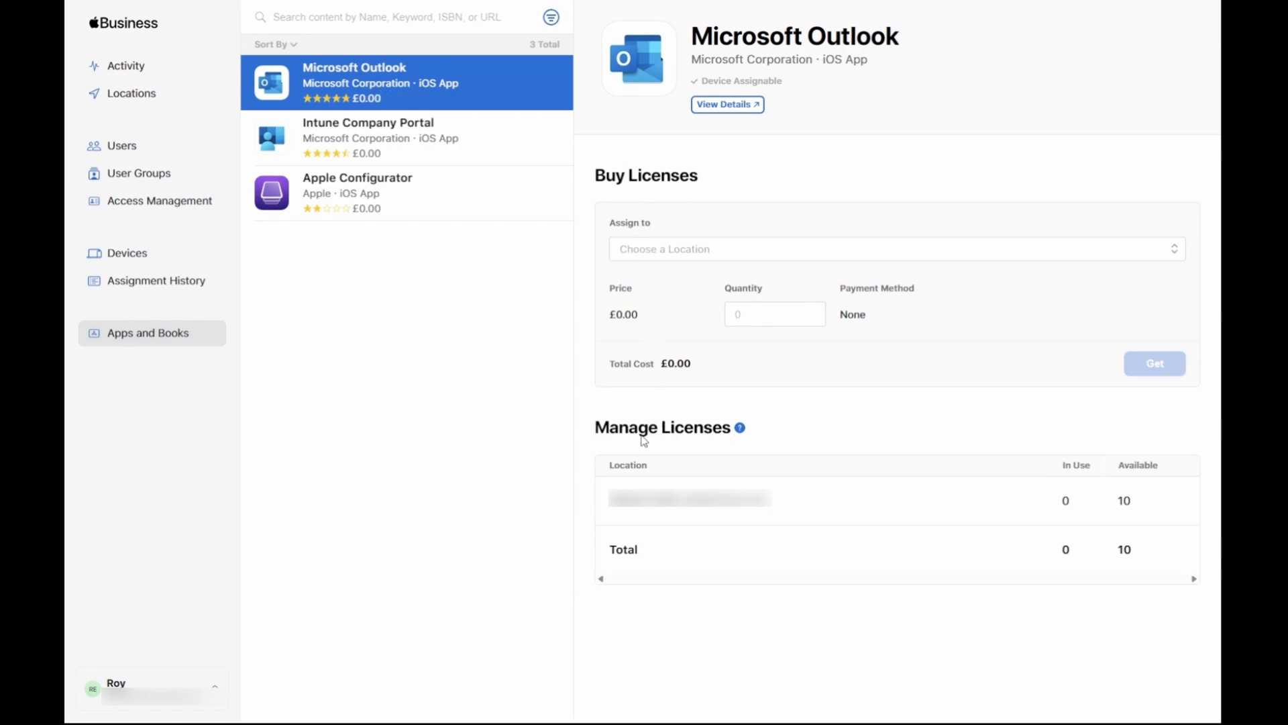
mouse_move(614, 515)
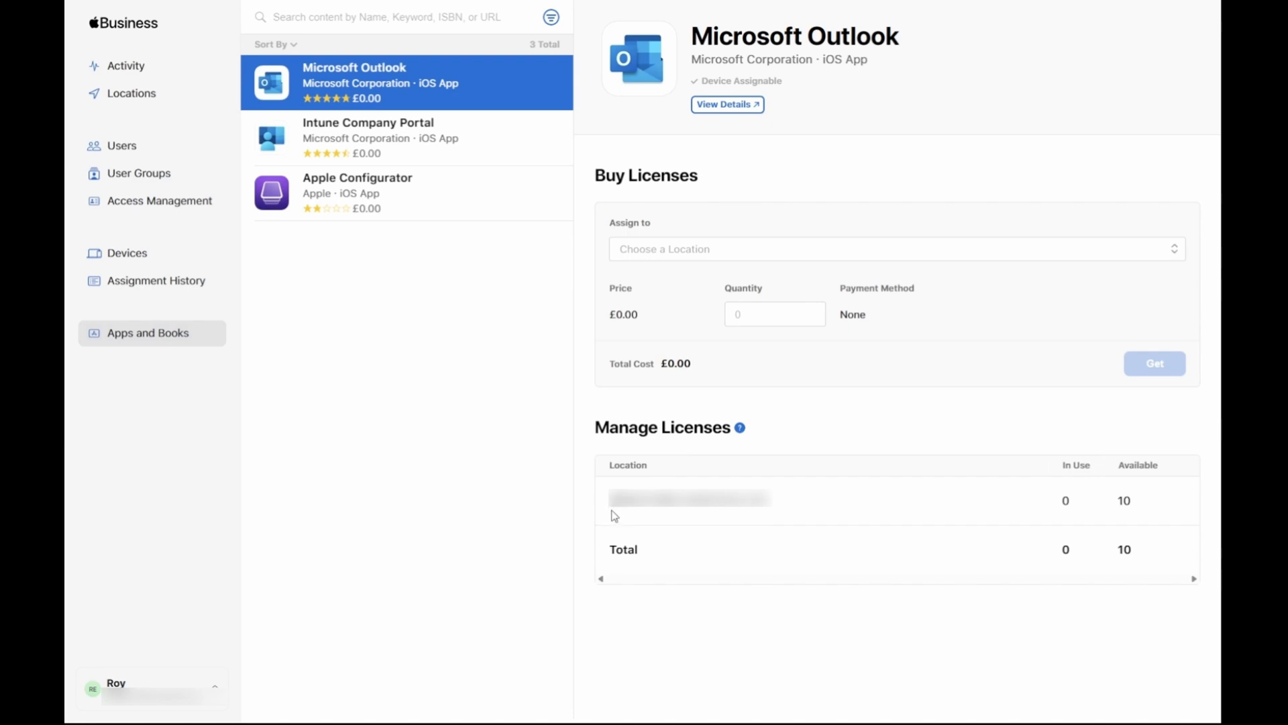
mouse_move(690, 513)
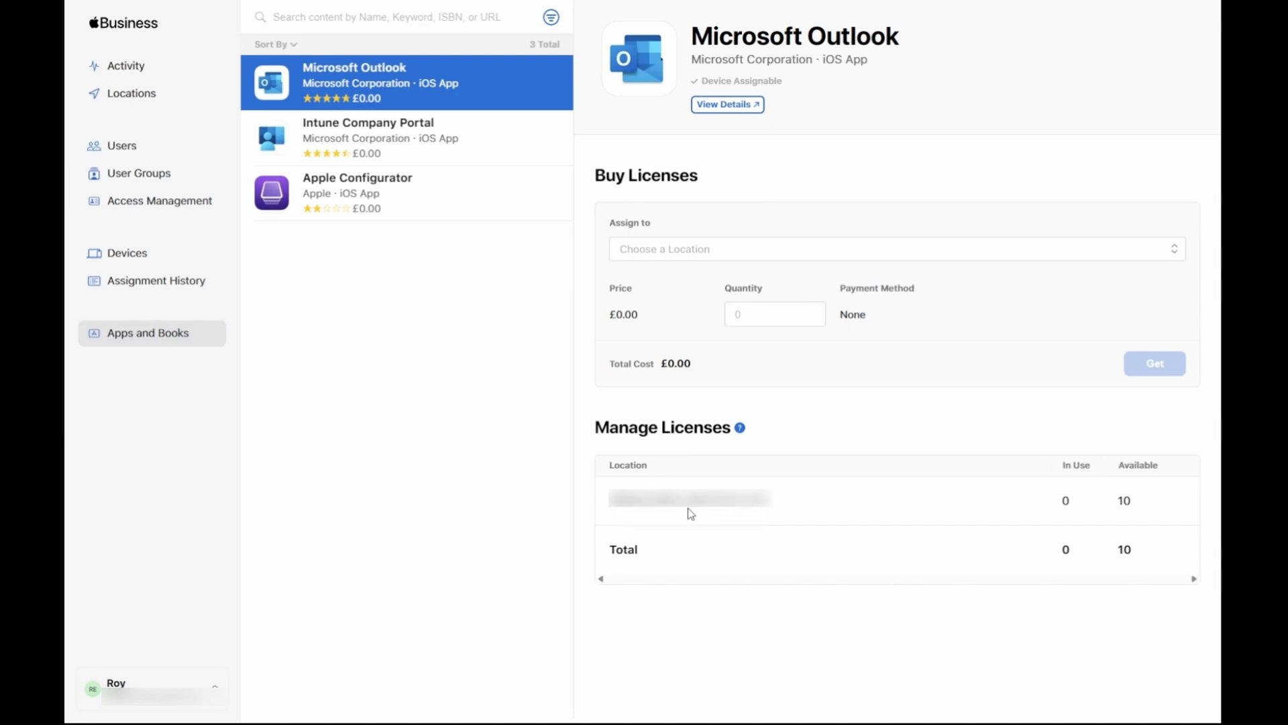
mouse_move(1116, 516)
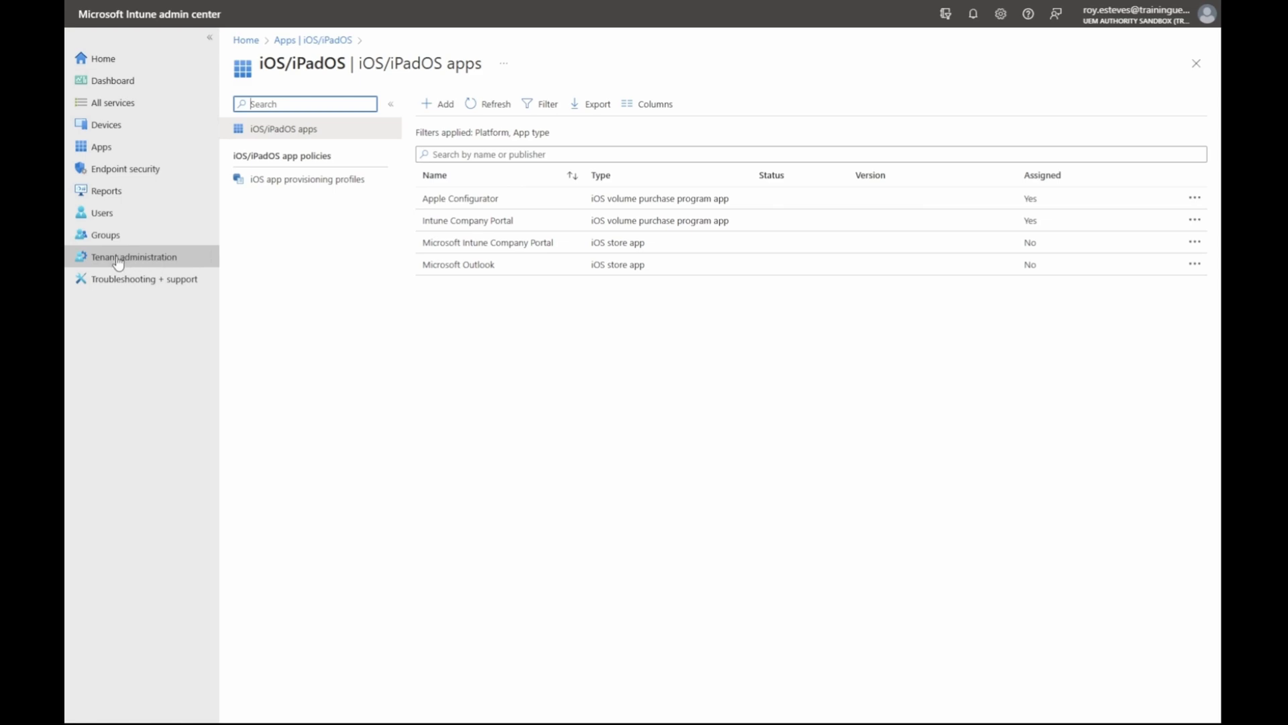
- Sync the UEM Authority token from Tenant administration's Apple VPP Tokens
left_click(134, 256)
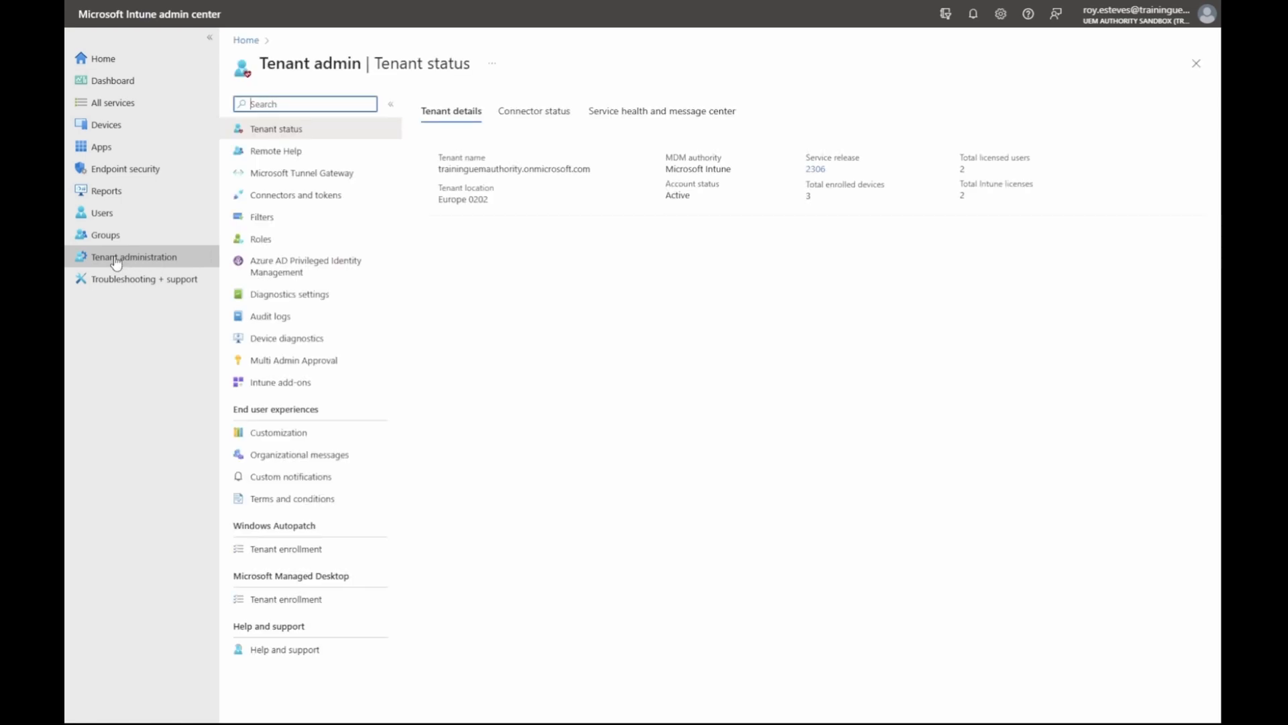
left_click(295, 195)
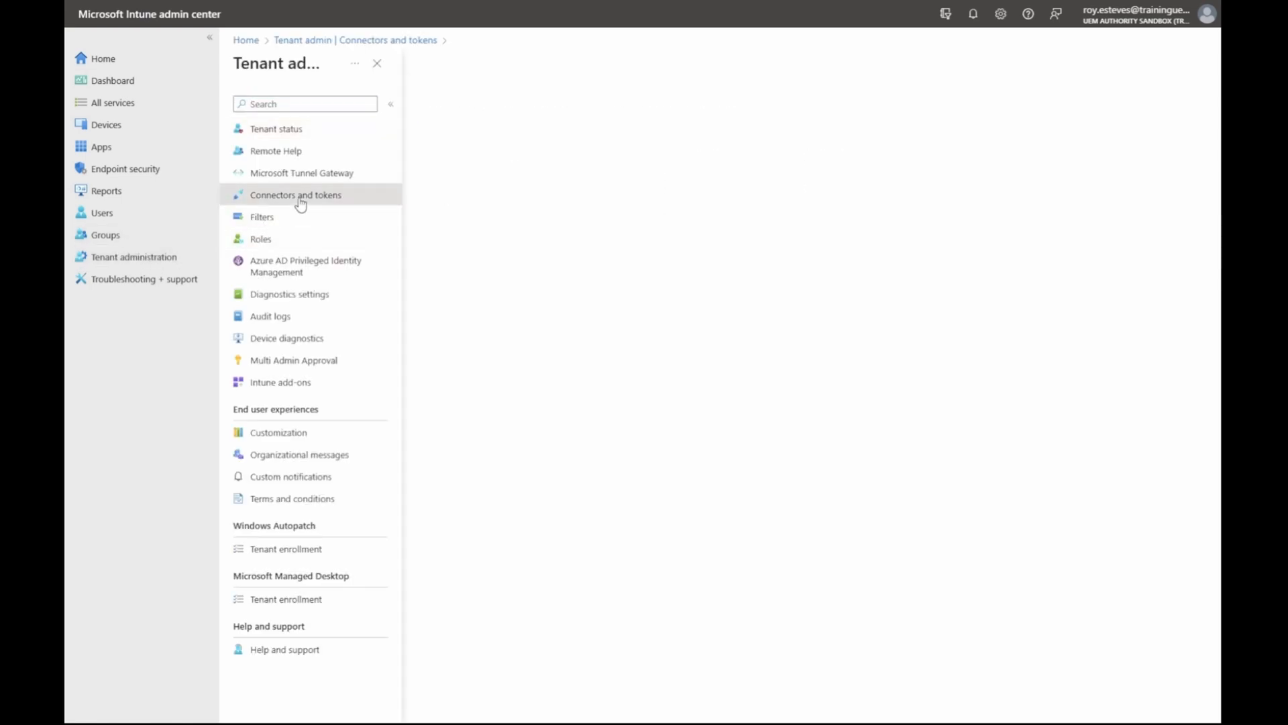
left_click(295, 195)
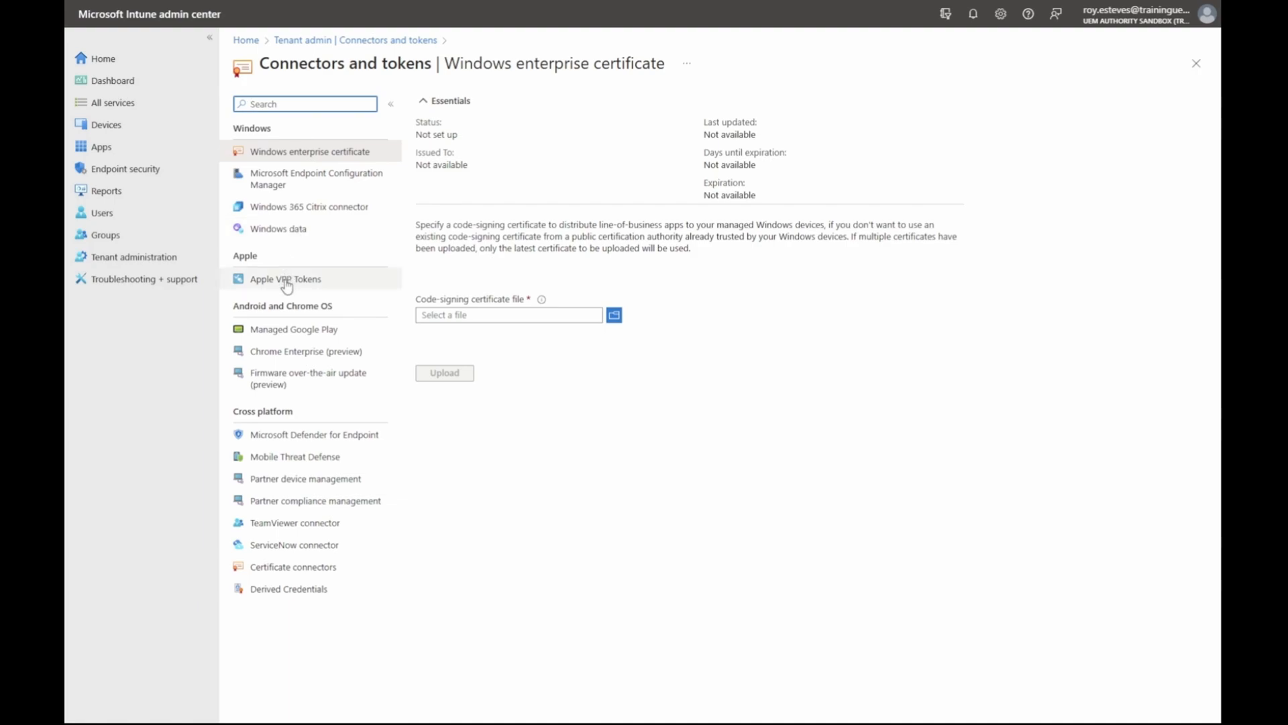
left_click(285, 279)
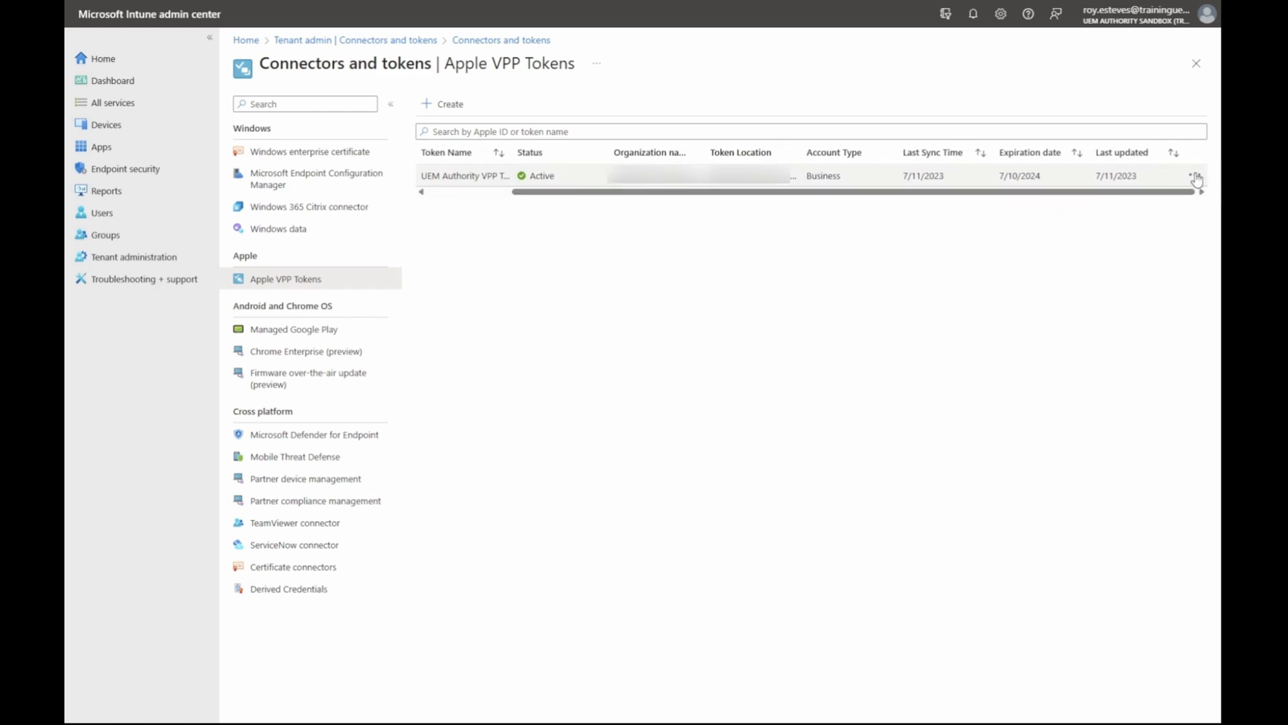
left_click(1196, 175)
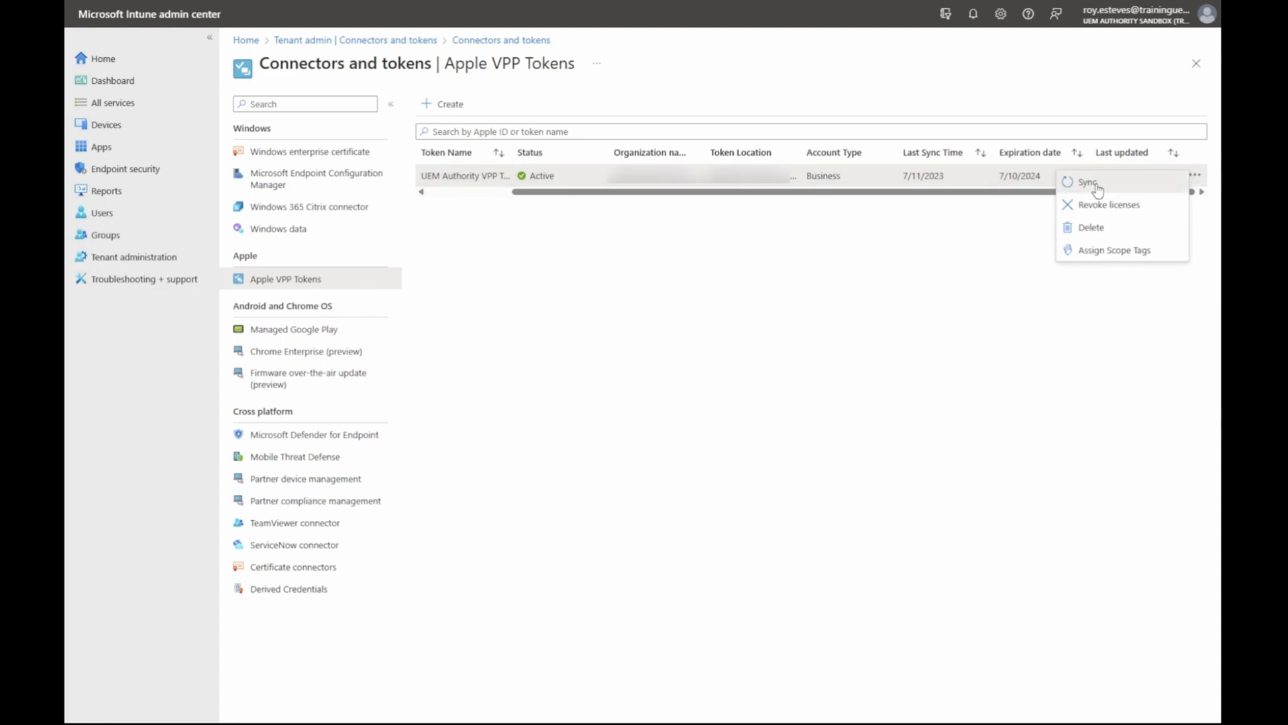
left_click(1087, 182)
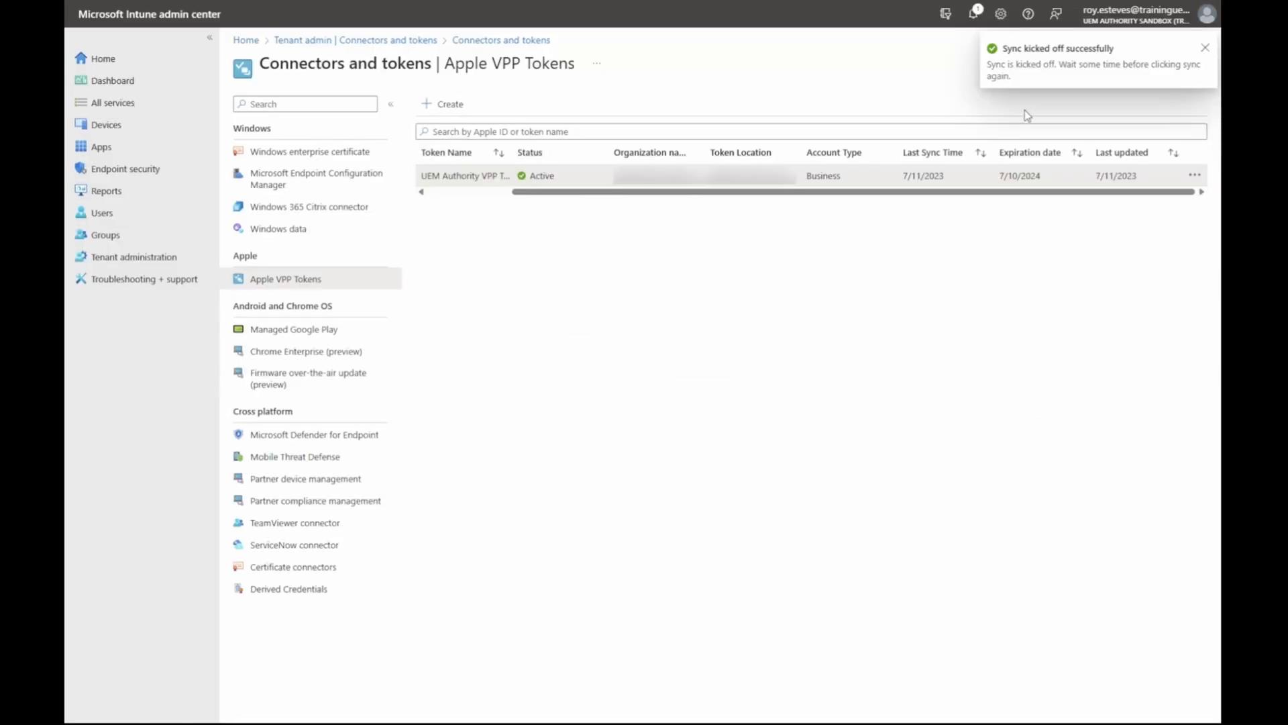
mouse_move(100, 146)
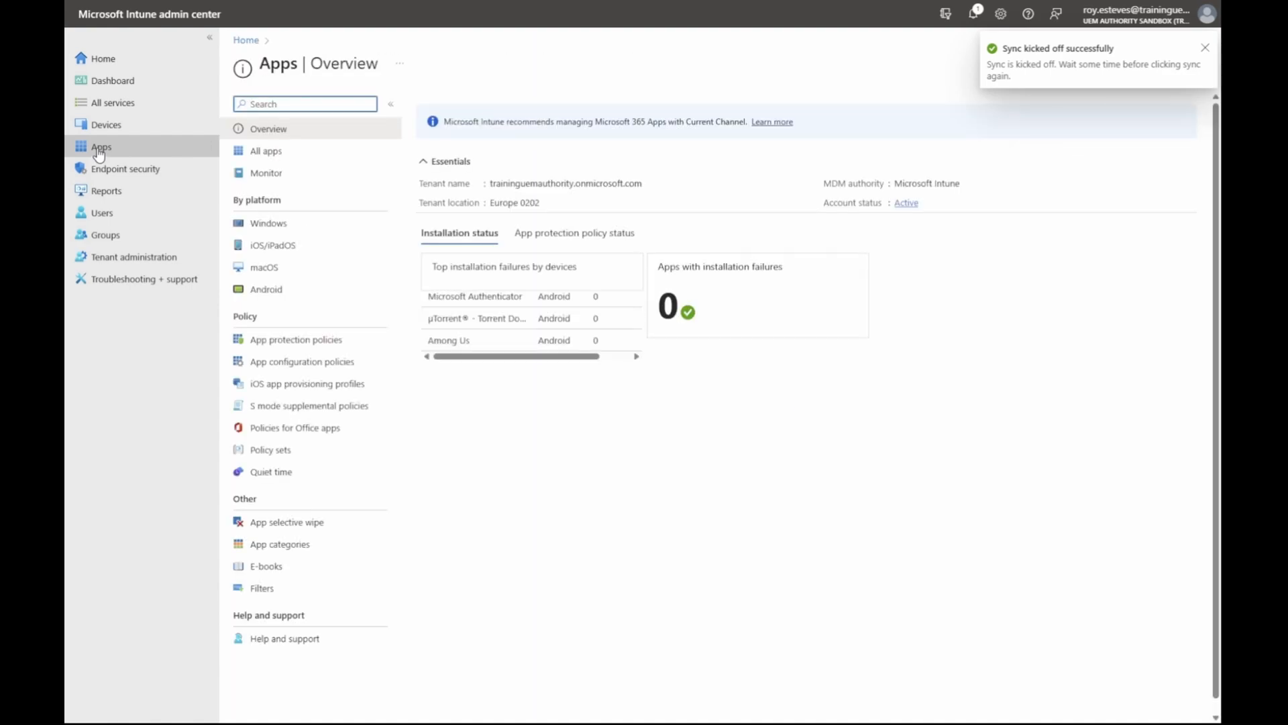
- Open the Microsoft Outlook iOS volume purchase program app from the iOS/iPadOS list
left_click(272, 245)
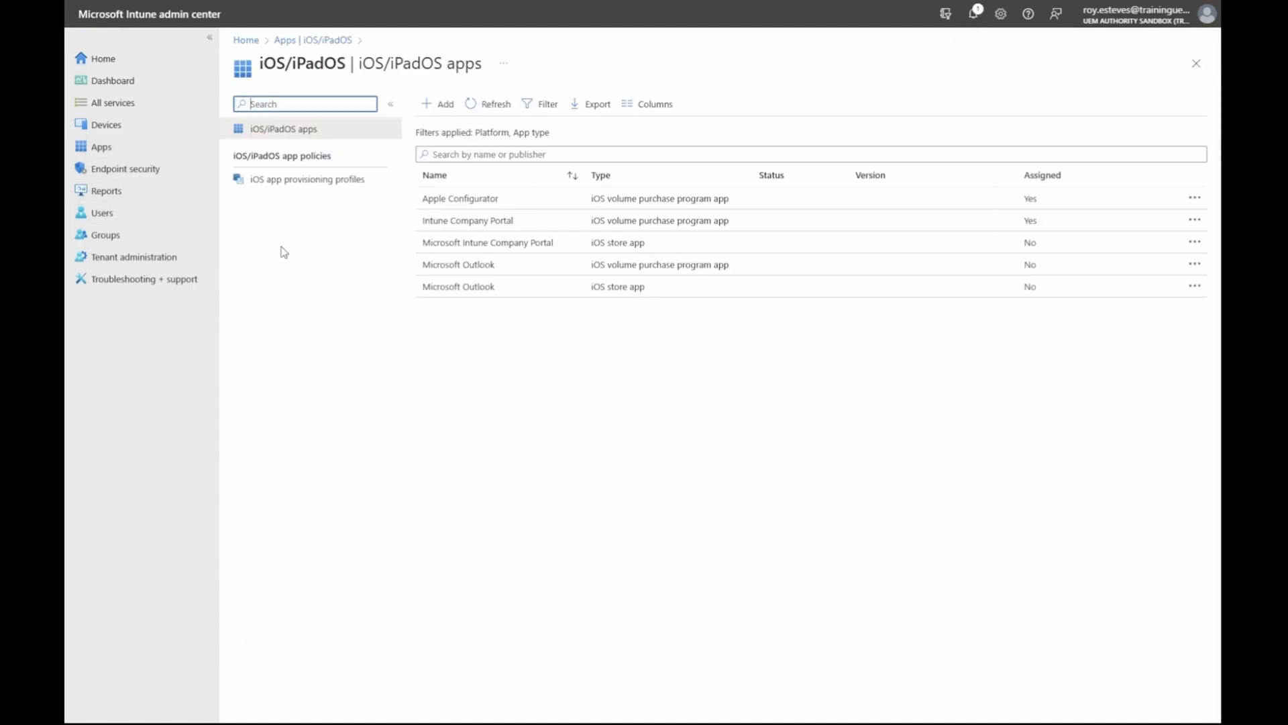
mouse_move(491, 306)
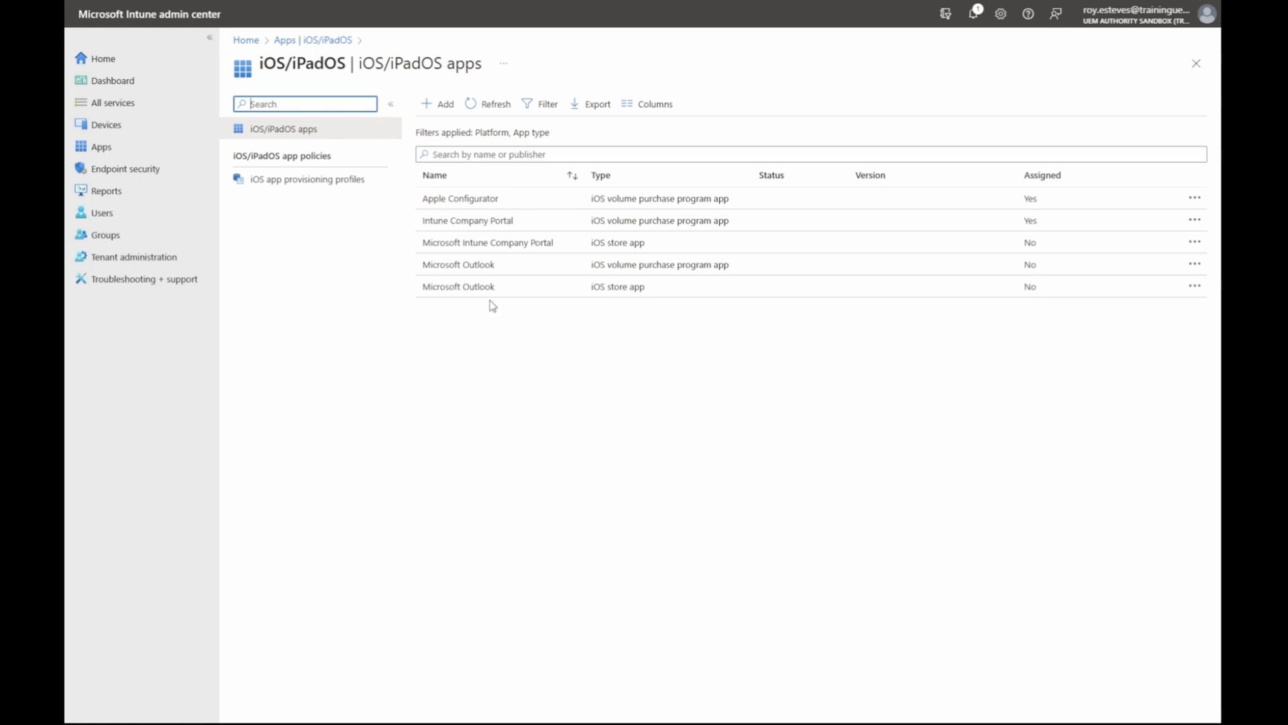
mouse_move(483, 264)
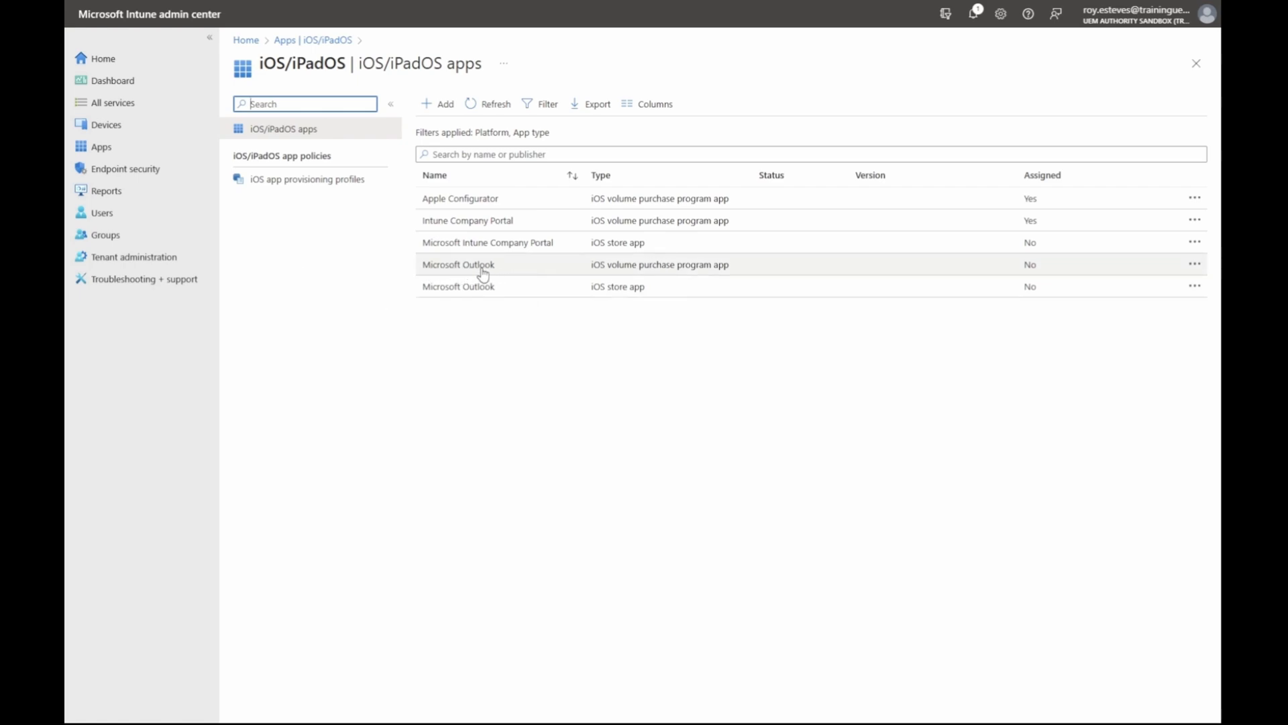
mouse_move(738, 274)
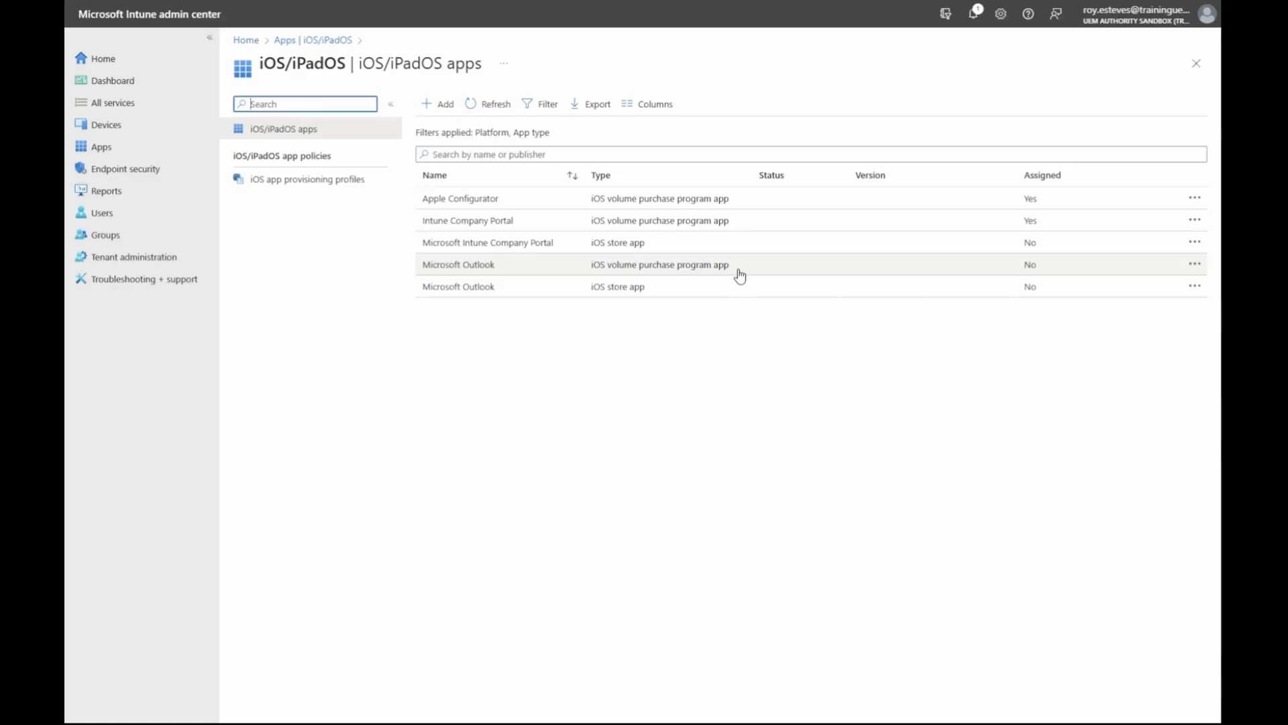
left_click(458, 264)
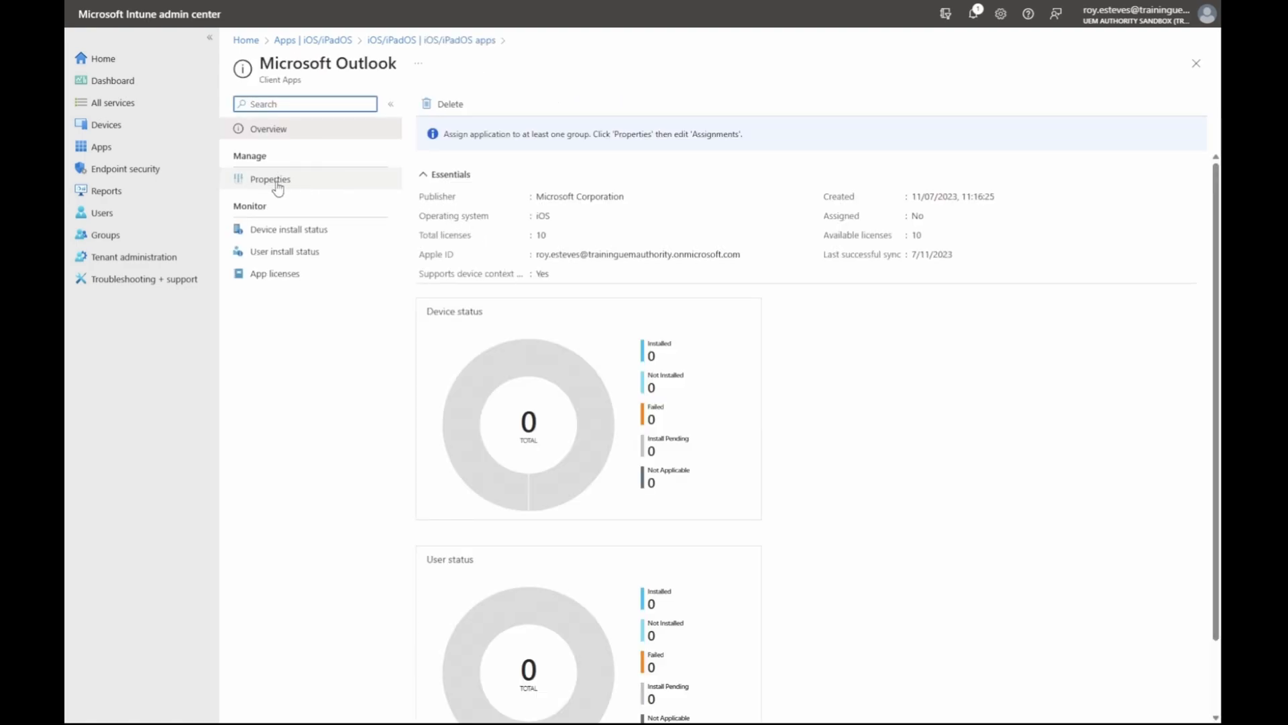
- Open the Outlook app's Properties and edit its Assignments
left_click(270, 179)
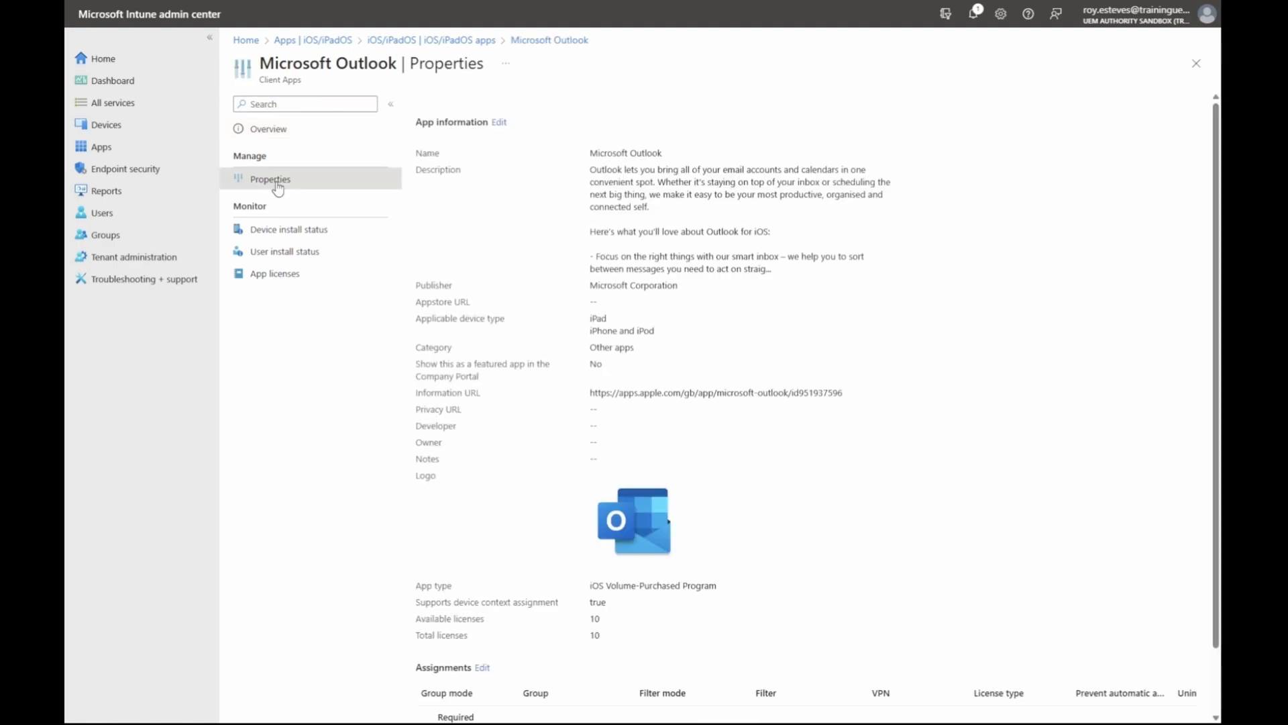
scroll("down", 3)
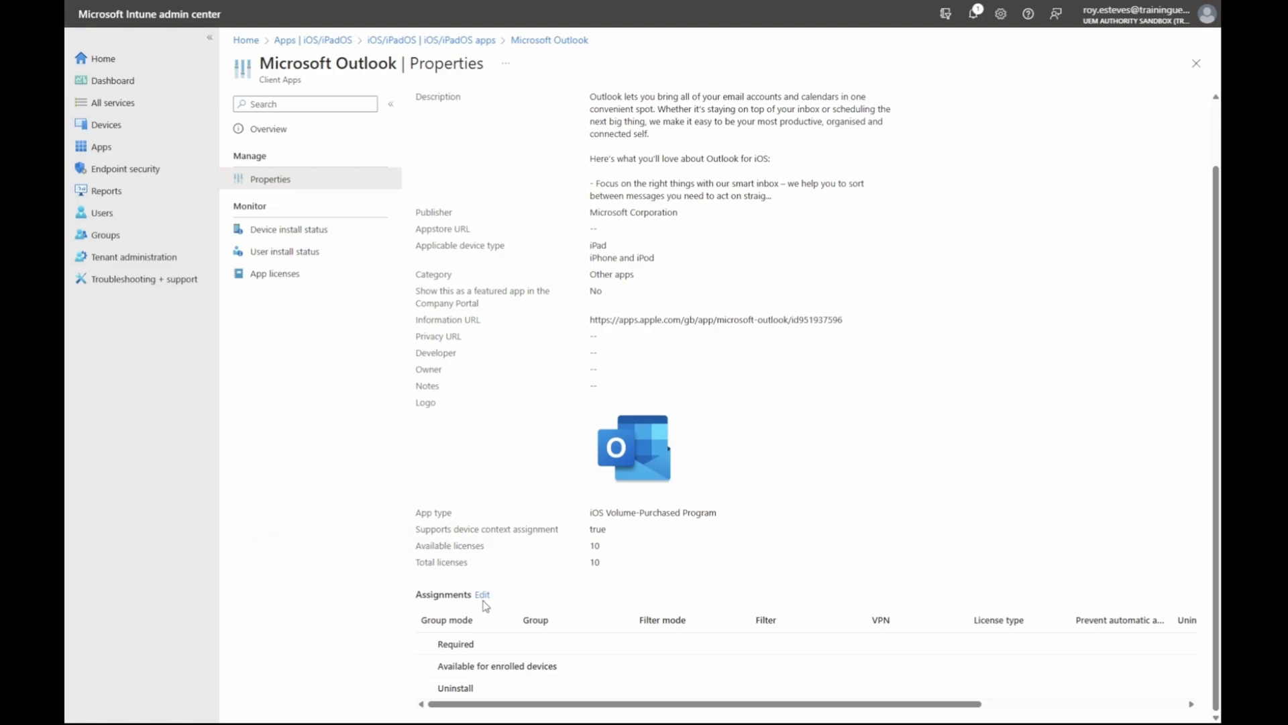
mouse_move(423, 612)
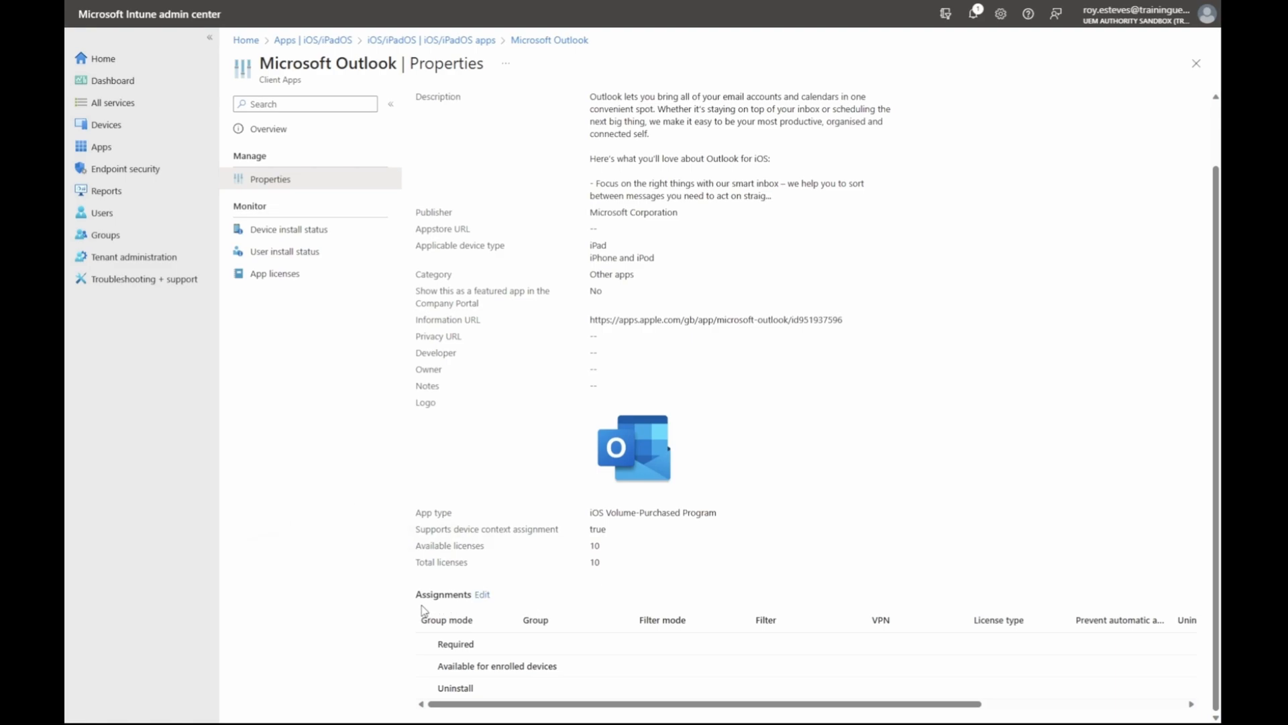
mouse_move(483, 596)
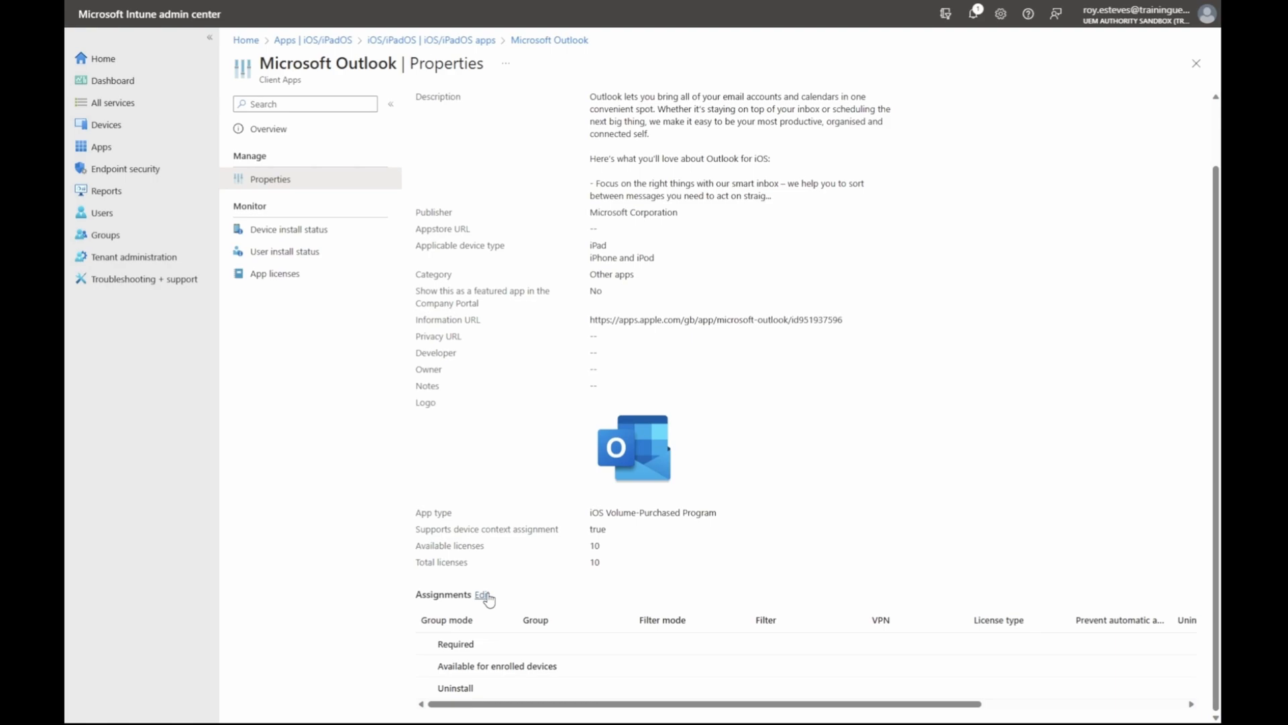
left_click(483, 595)
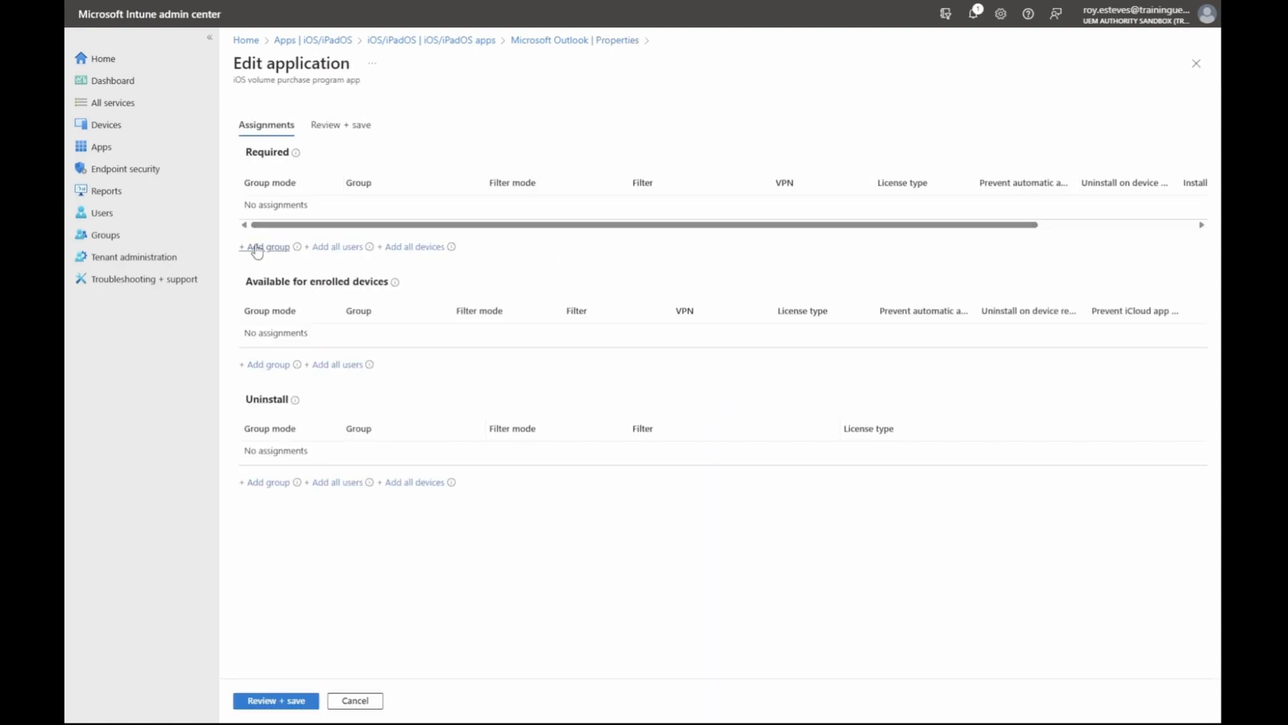
- Add Corporate Devices as a Required group, then review and save
left_click(265, 246)
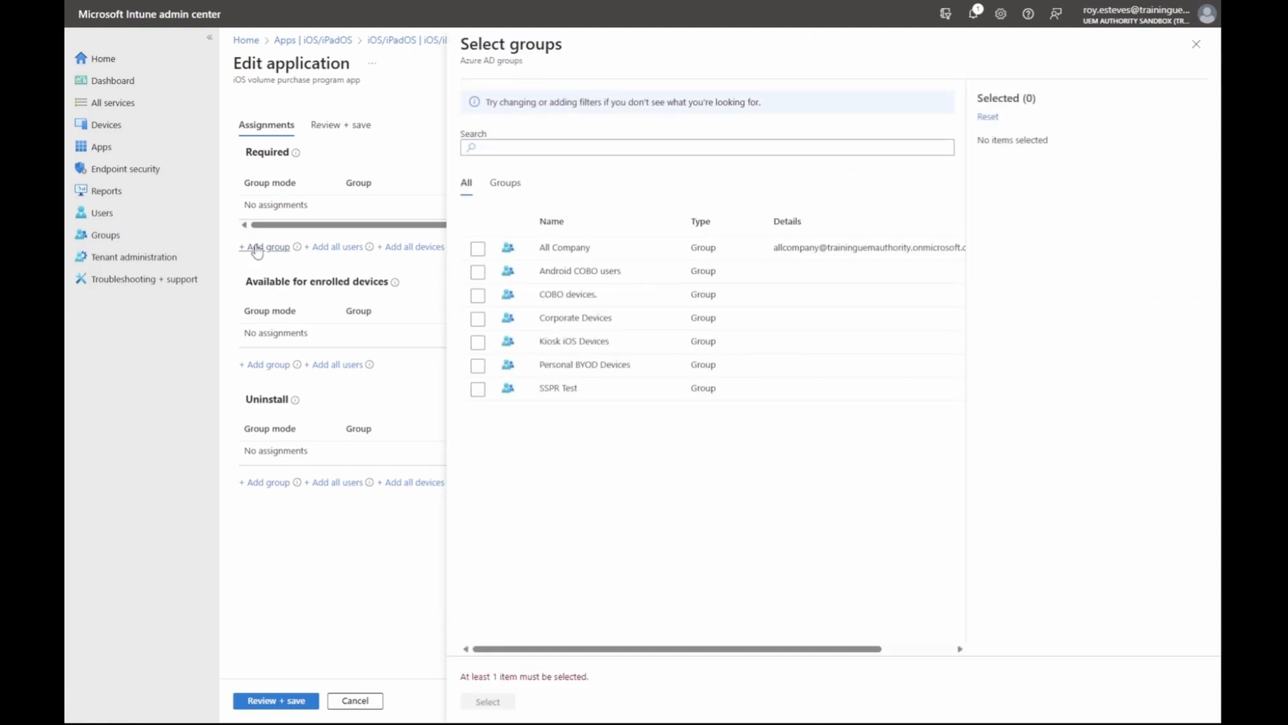
left_click(478, 318)
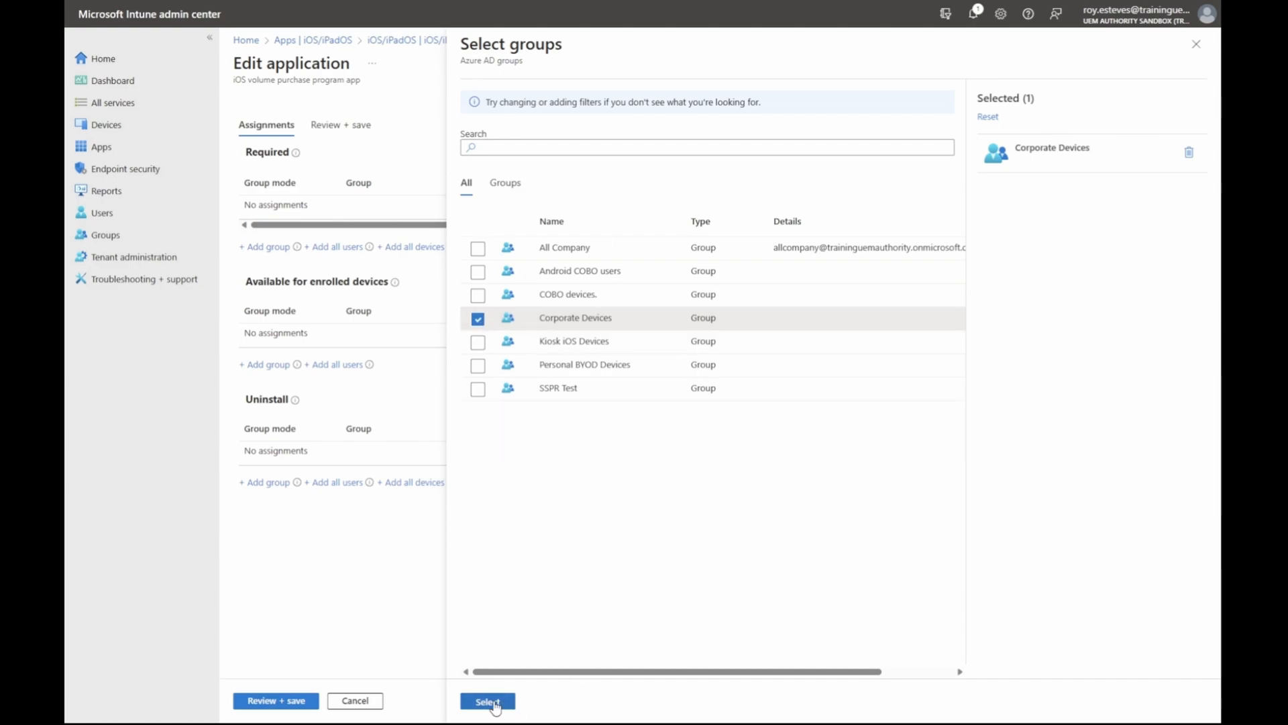
left_click(487, 700)
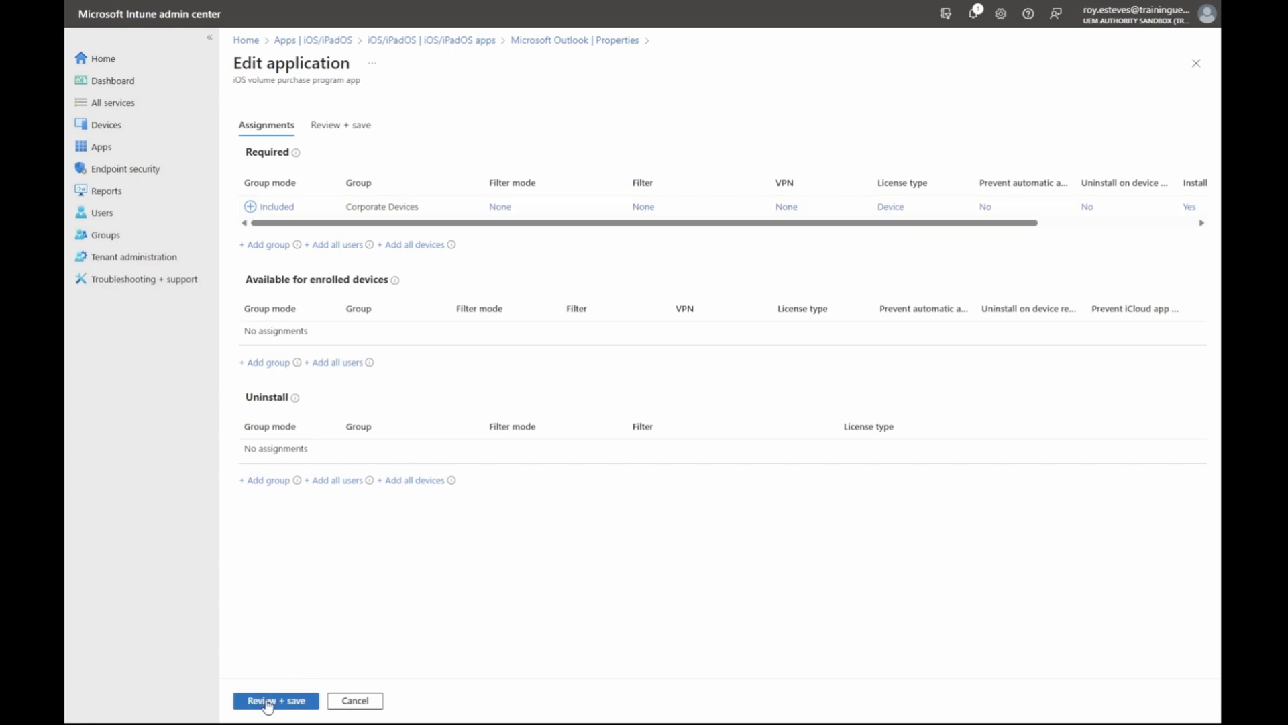
left_click(275, 700)
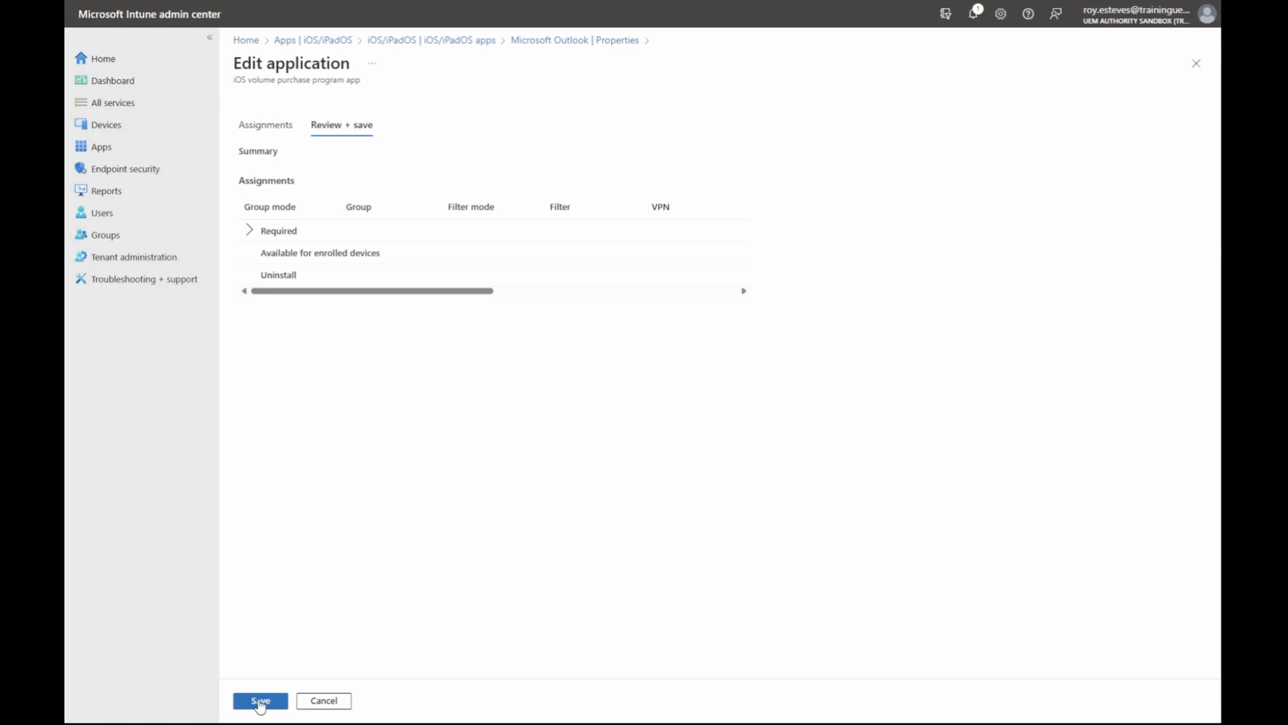
left_click(260, 699)
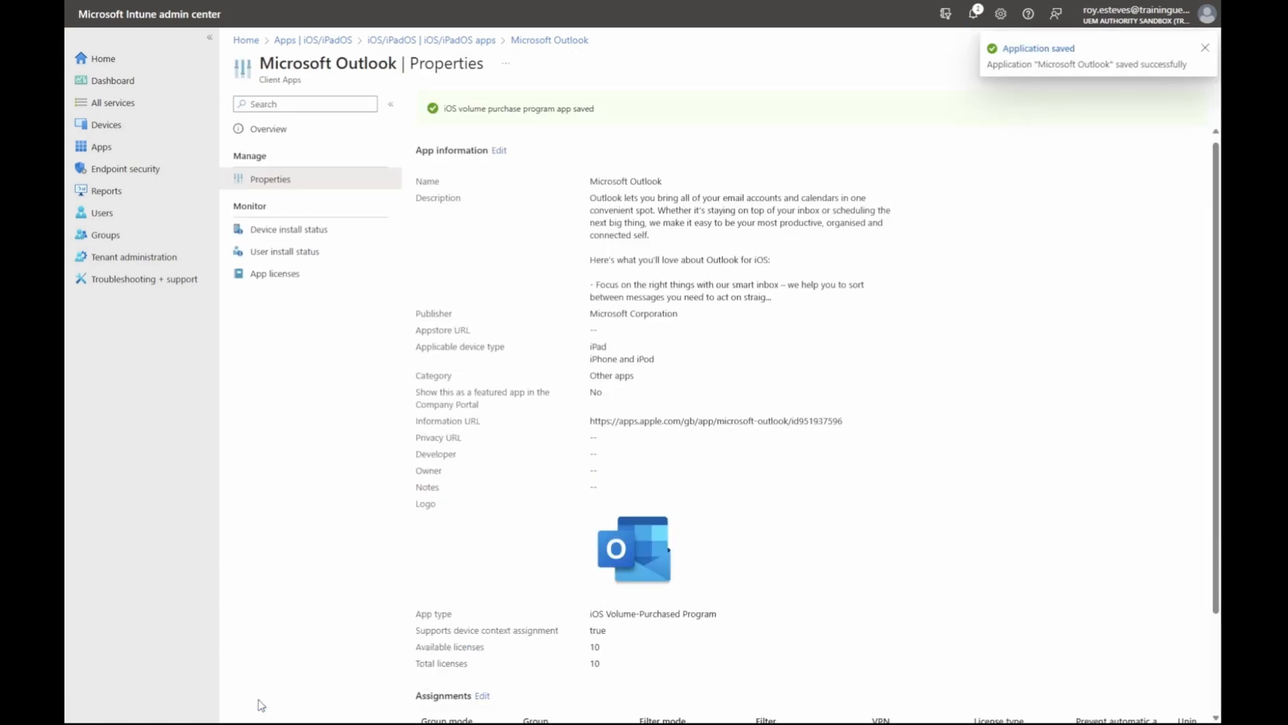
mouse_move(1009, 401)
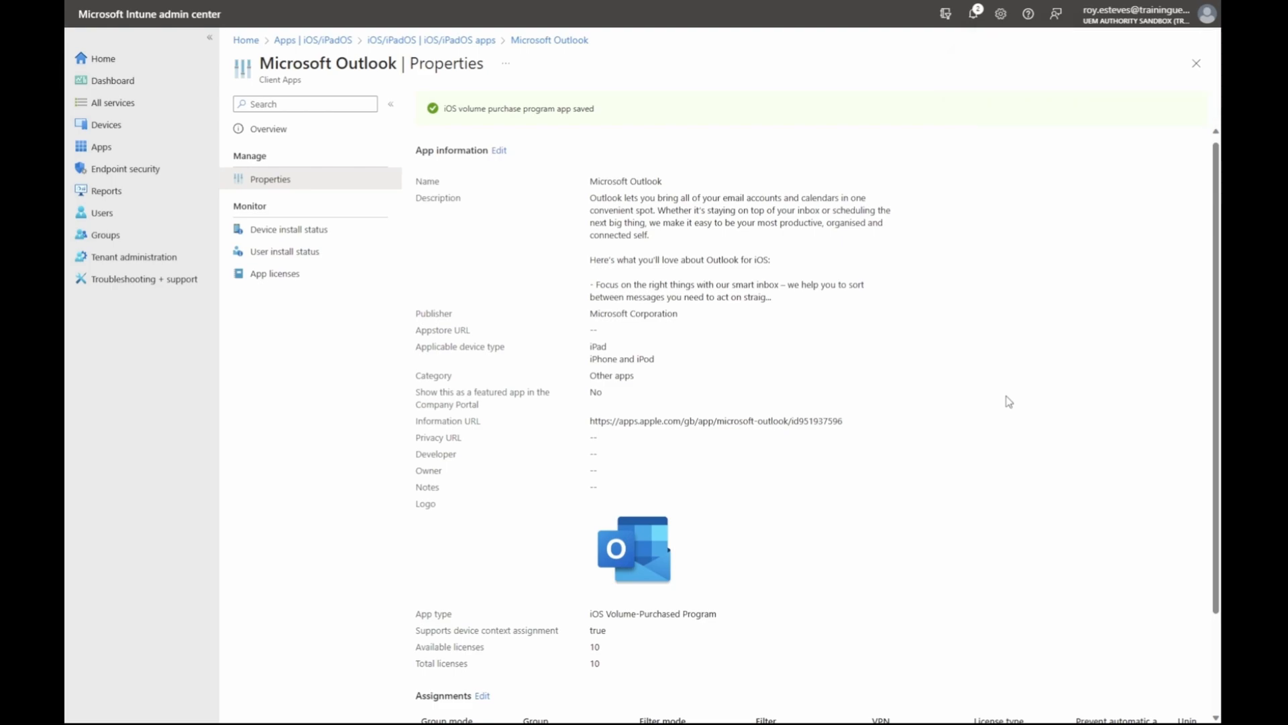
scroll("down", 3)
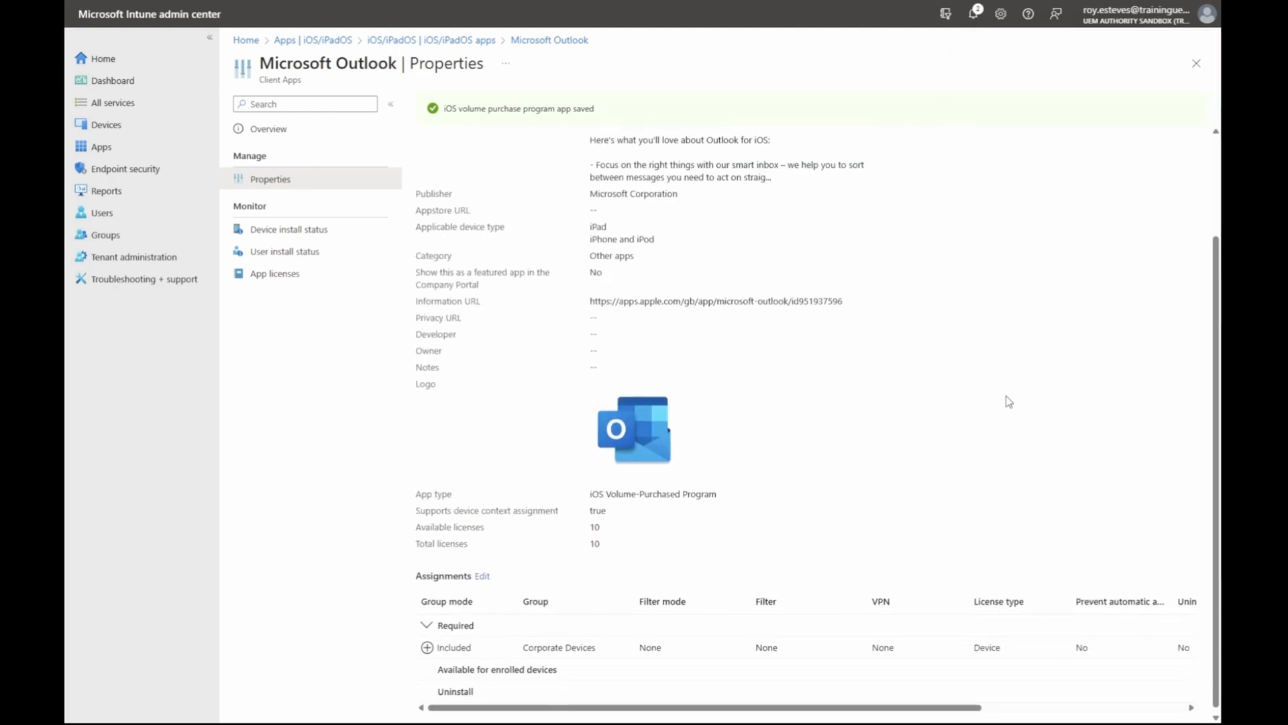
scroll("down", 3)
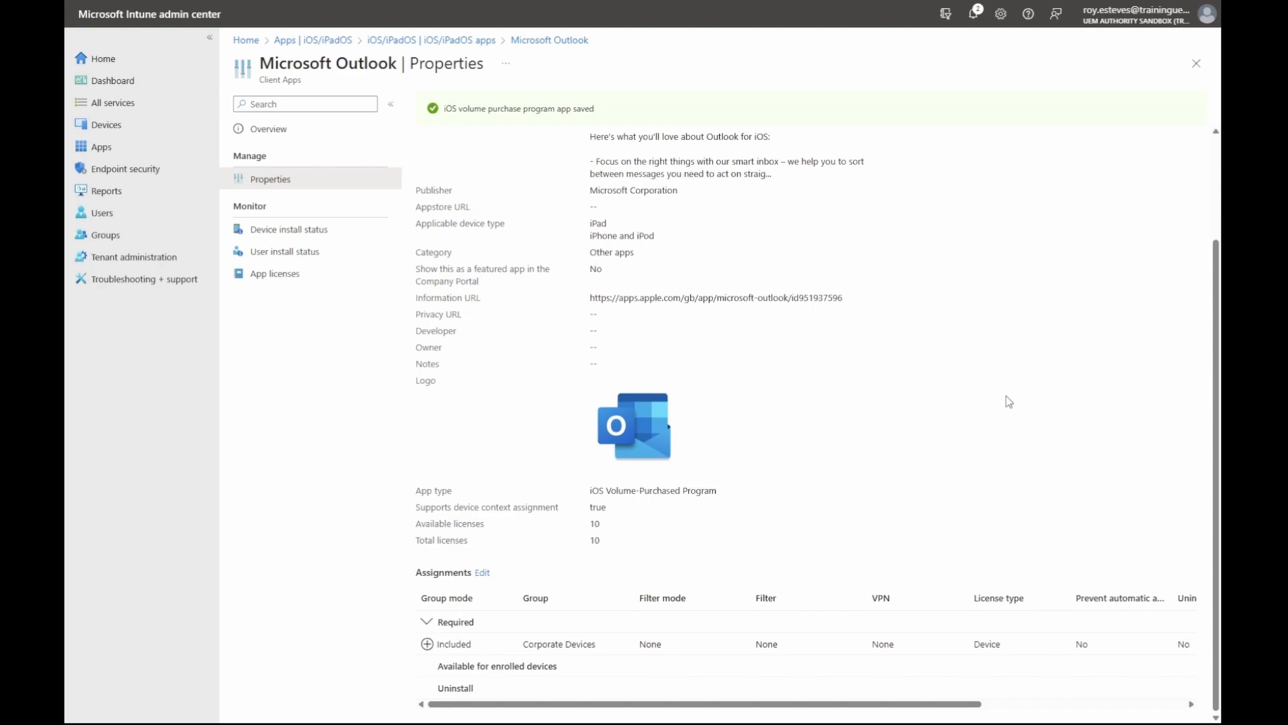